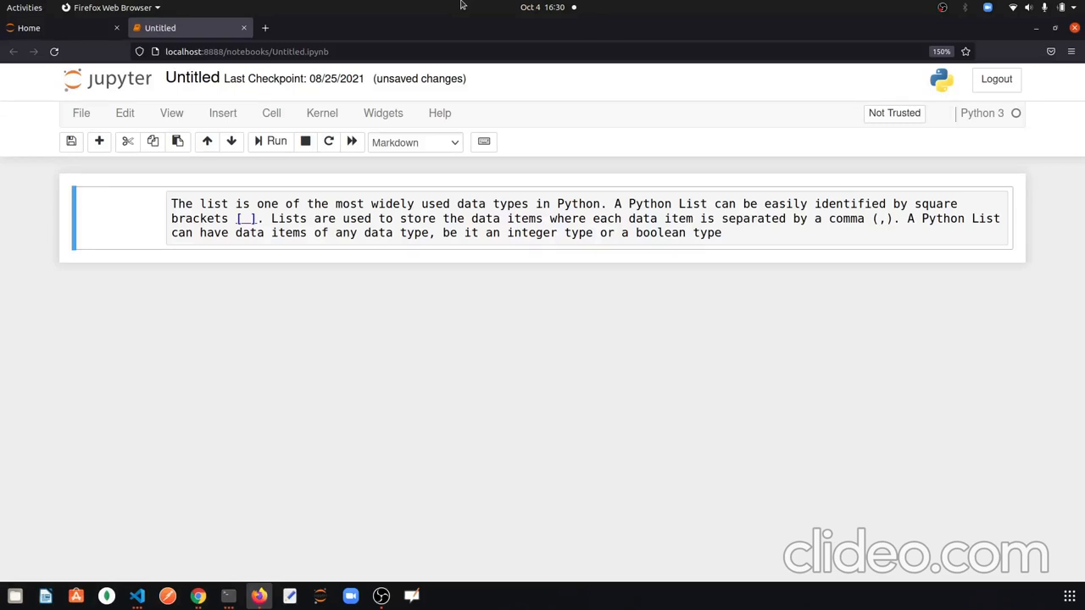
mouse_move(176, 221)
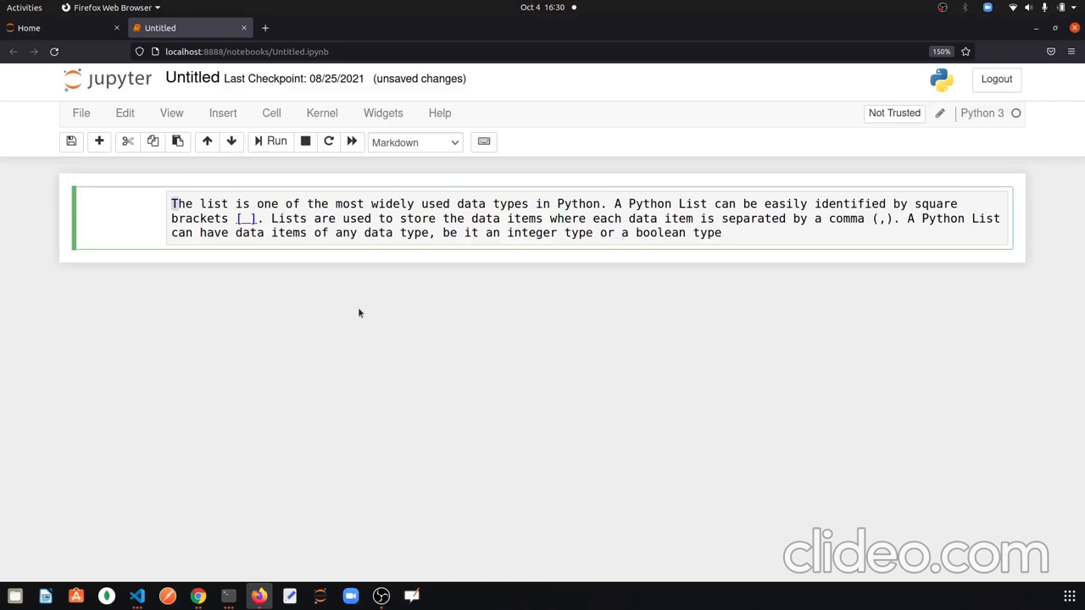
mouse_move(369, 305)
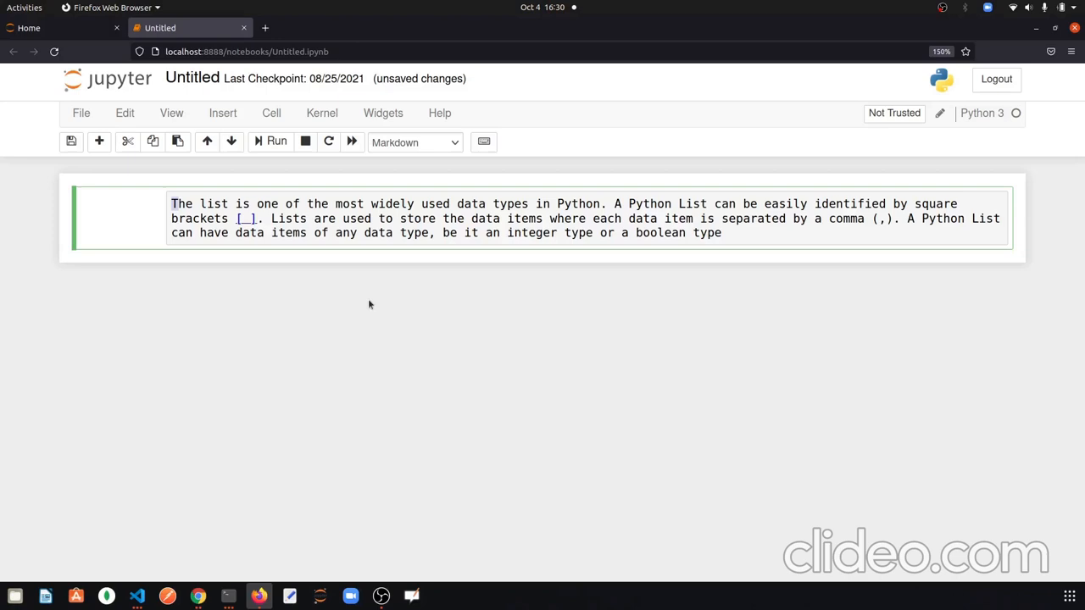
Insert a code cell below the note and enter the list [56,True,'Hello',87.65]
left_click_drag(613, 203, 748, 218)
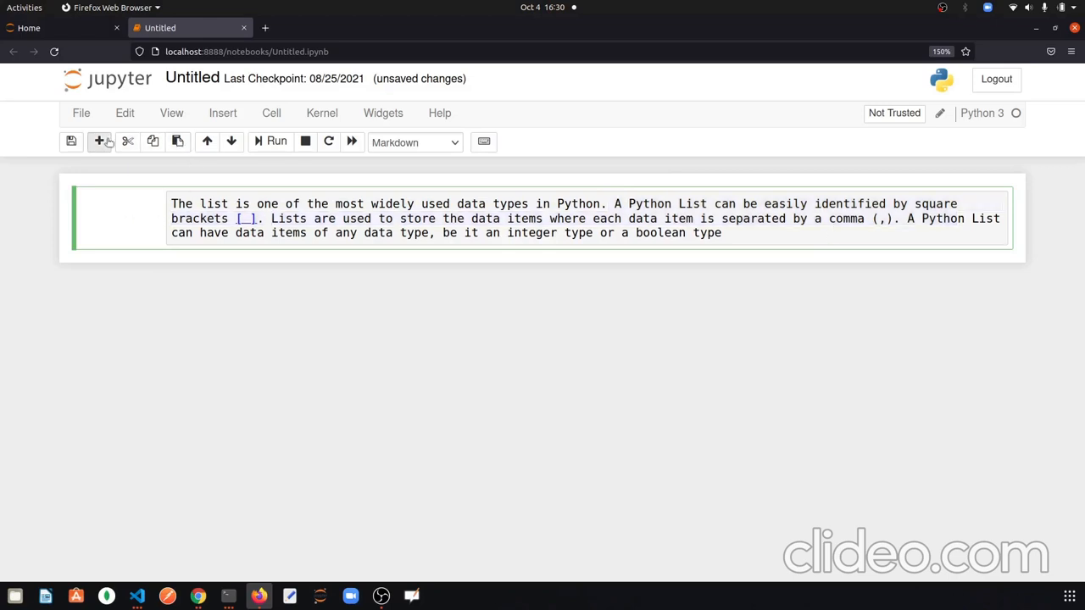
left_click(99, 142)
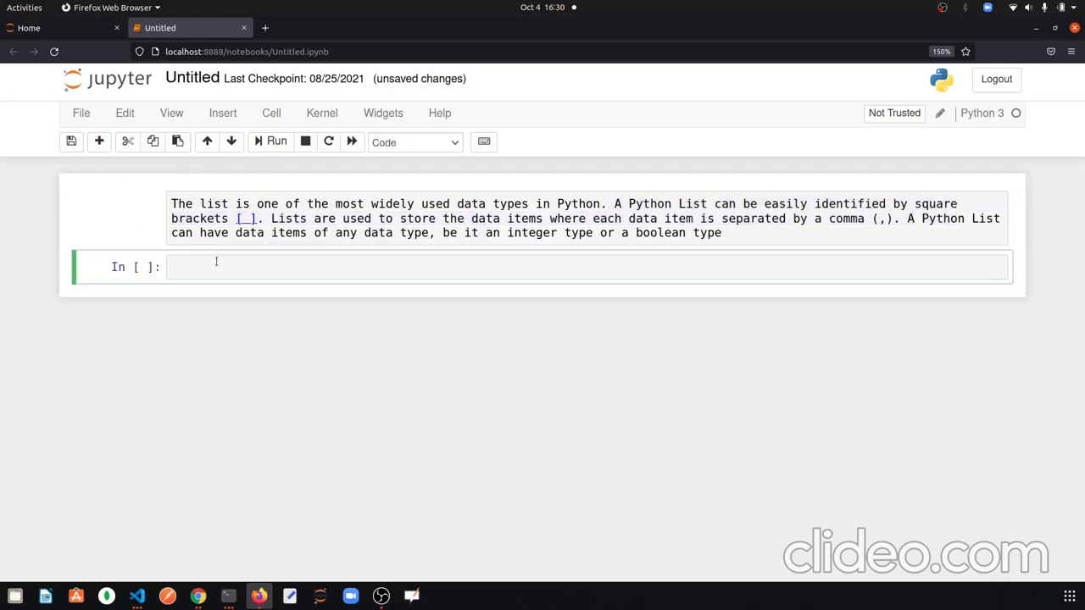
type("[]")
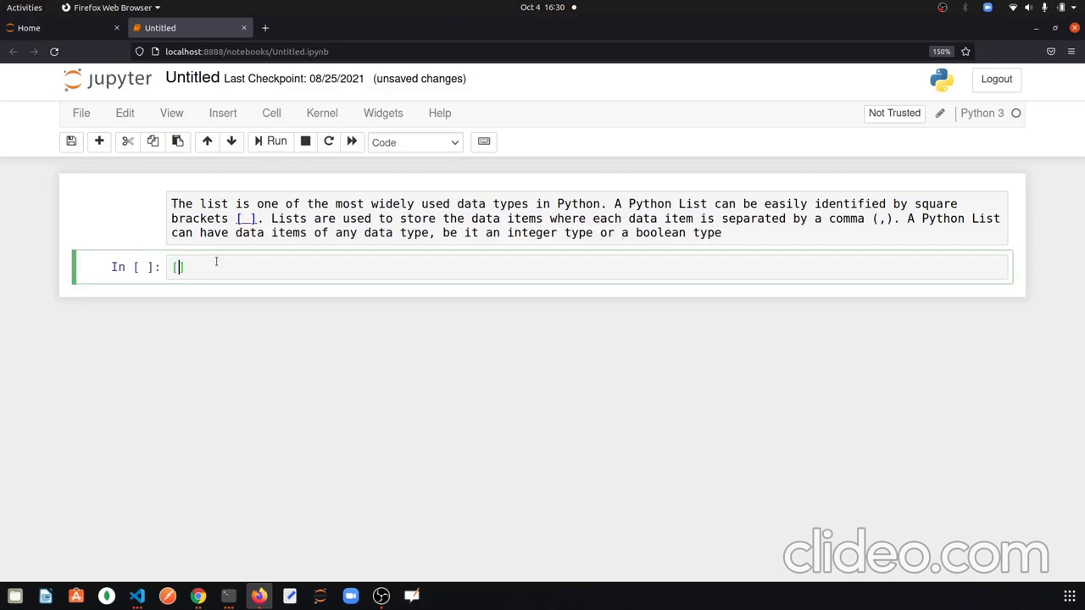
mouse_move(178, 255)
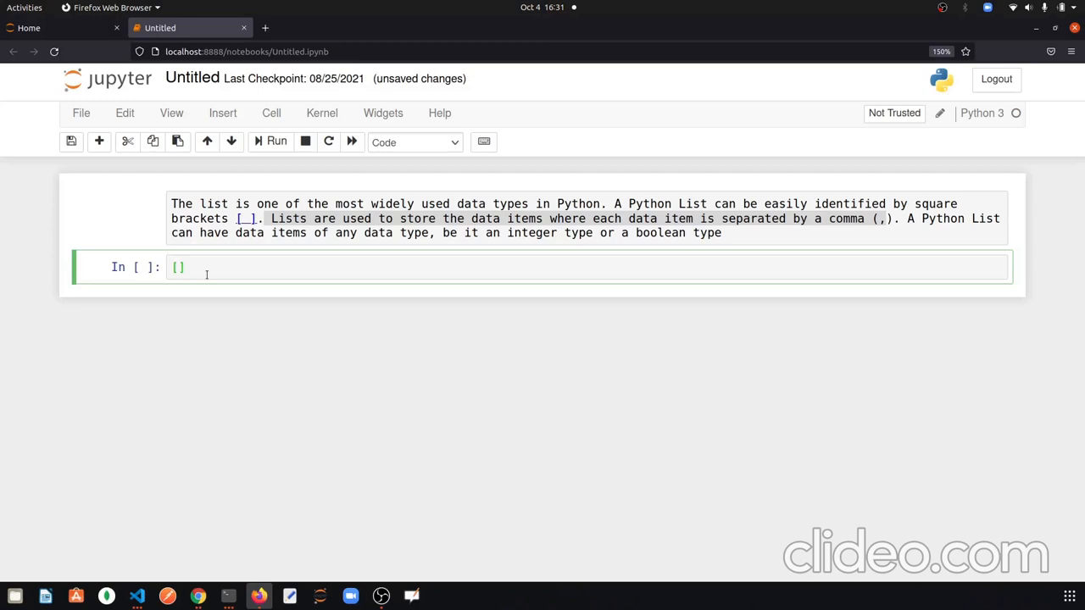
type("56")
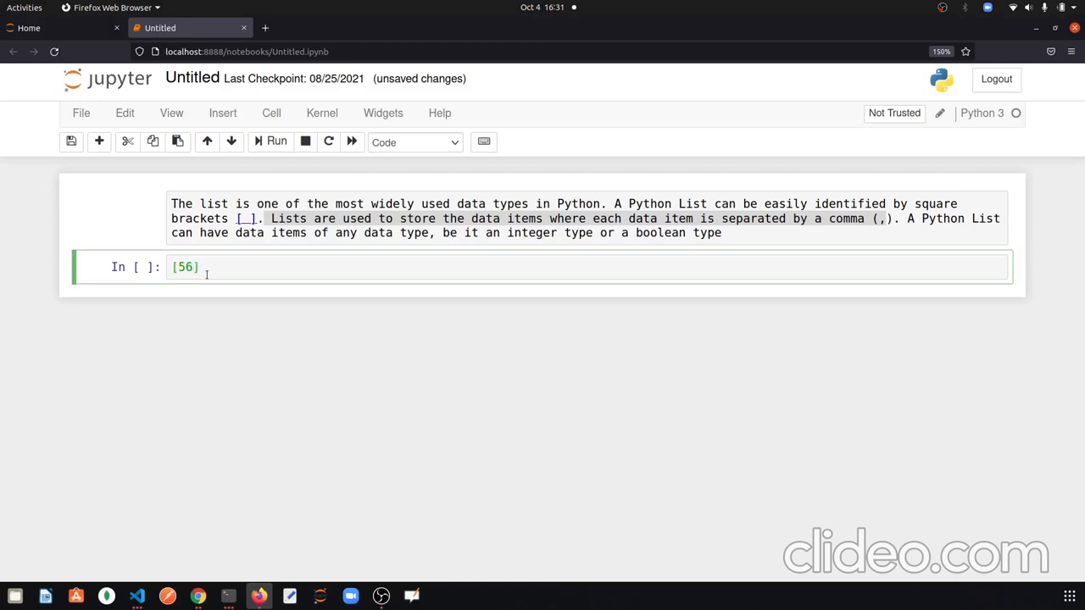
type(",T")
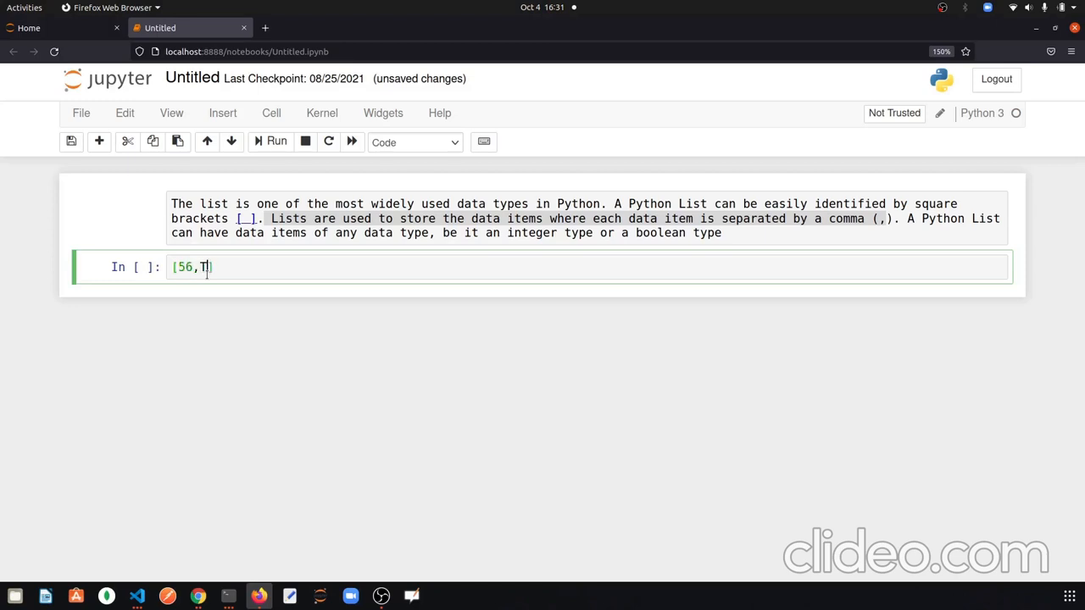
type("rue,")
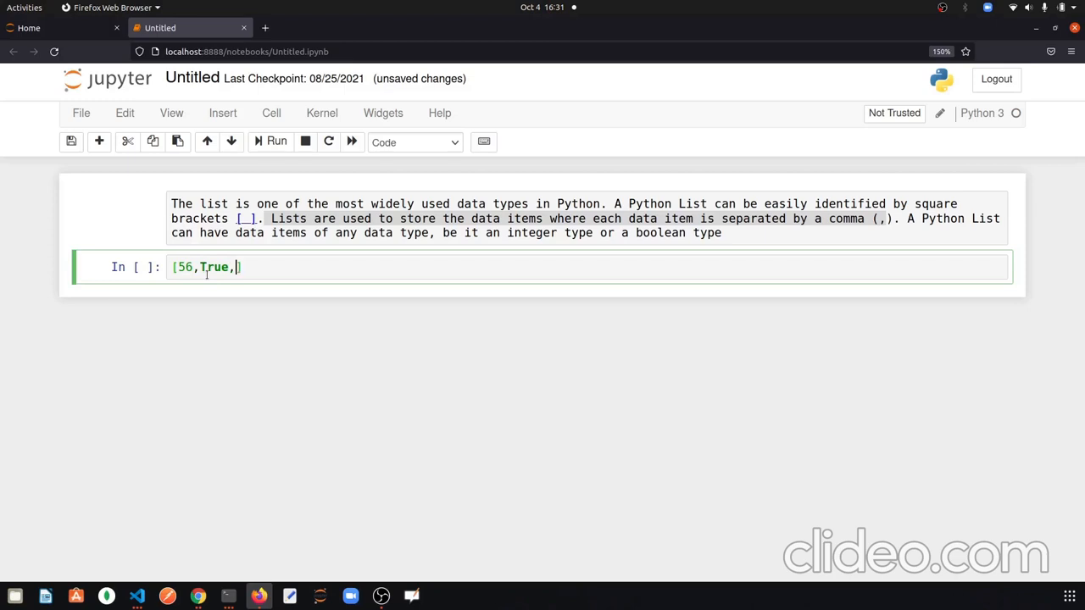
type("'H'")
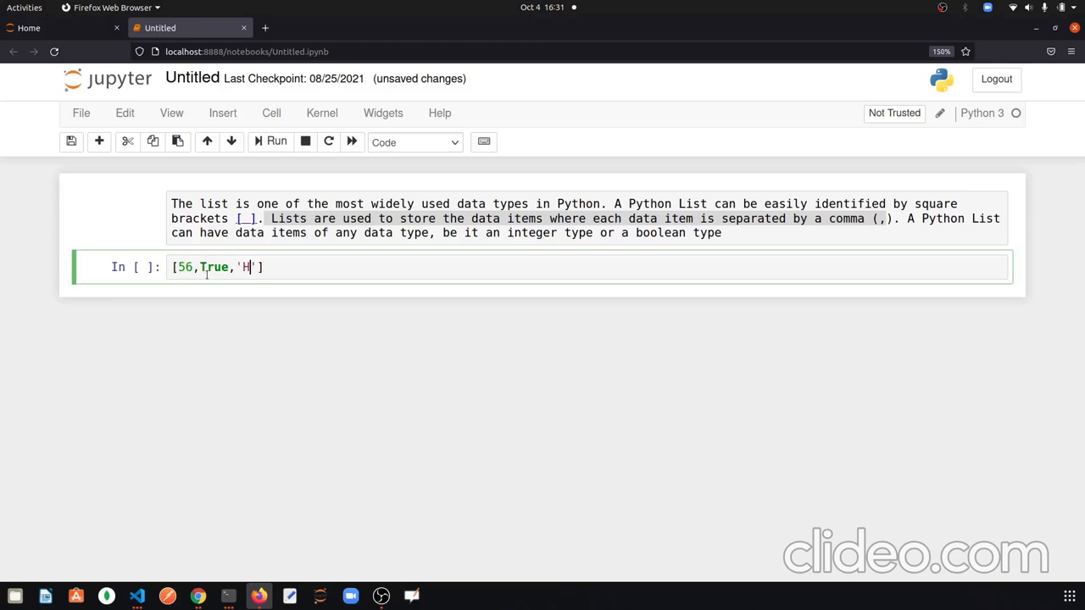
type("ello")
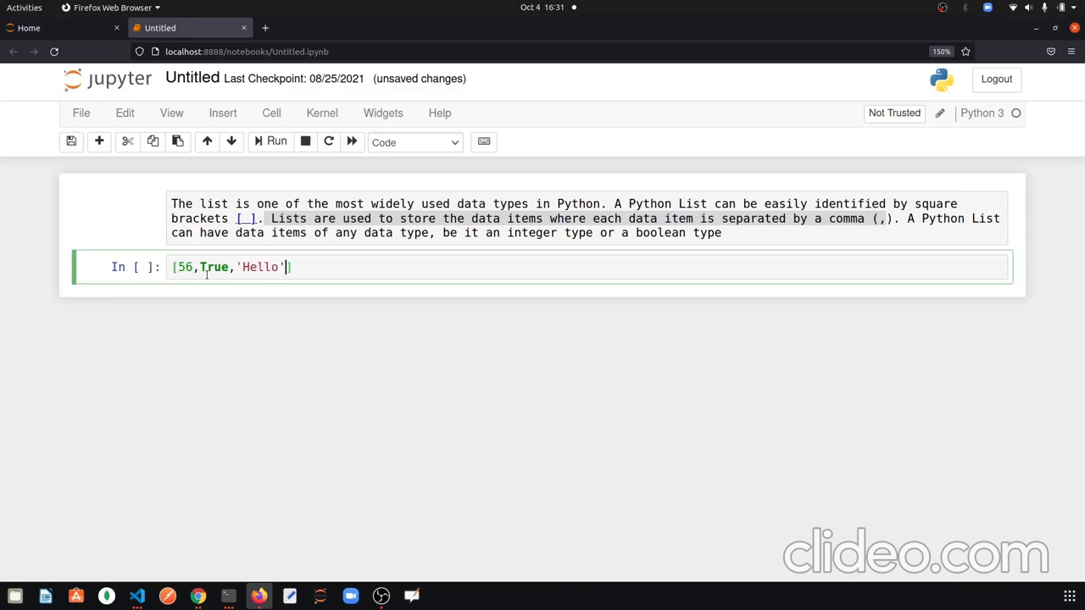
type(",87.")
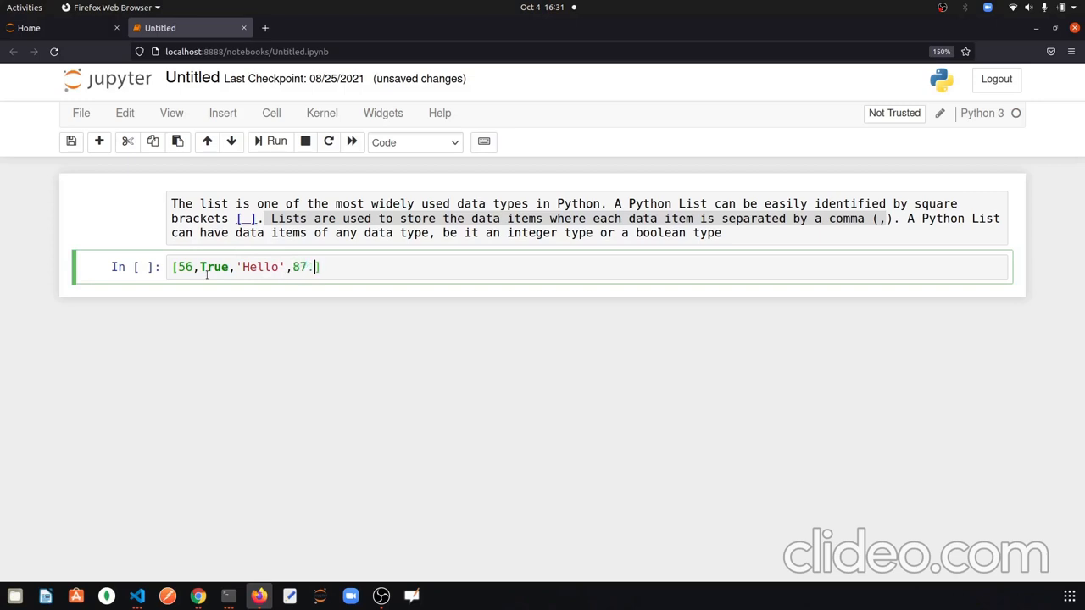
type("65]")
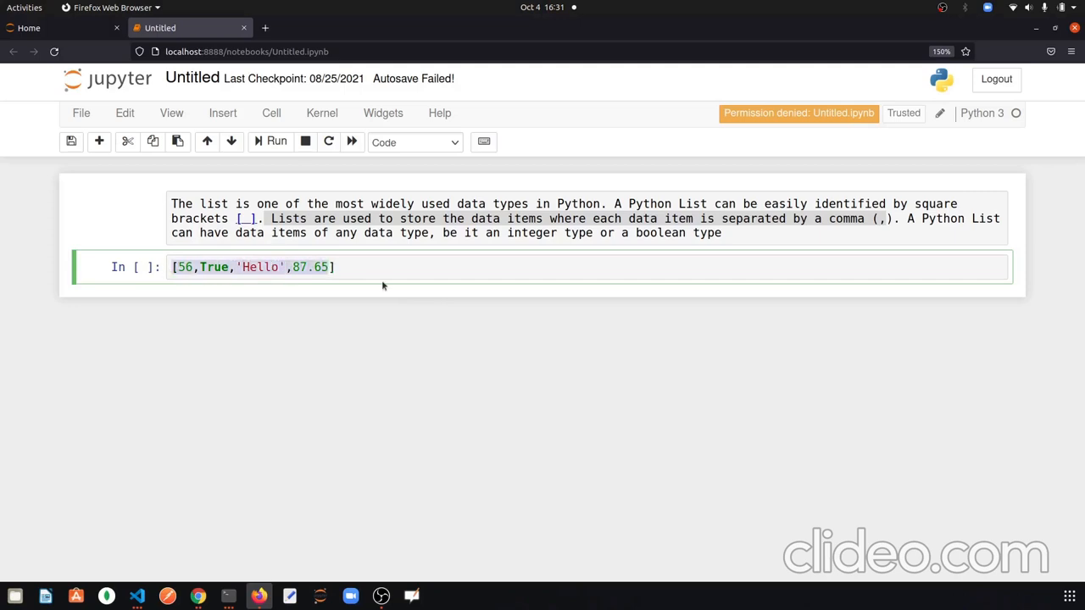
left_click(334, 267)
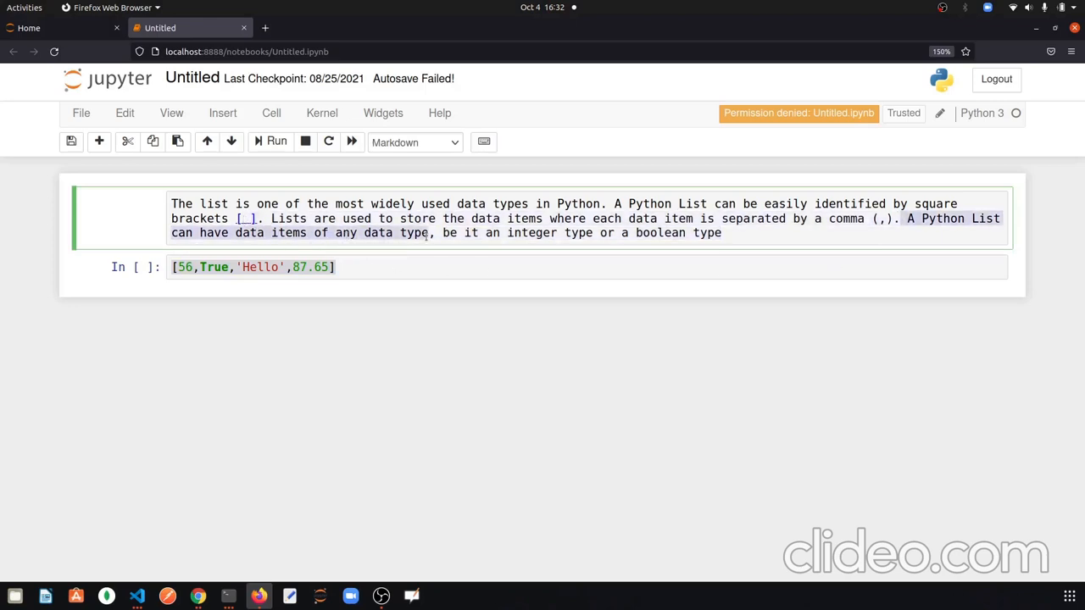
mouse_move(435, 308)
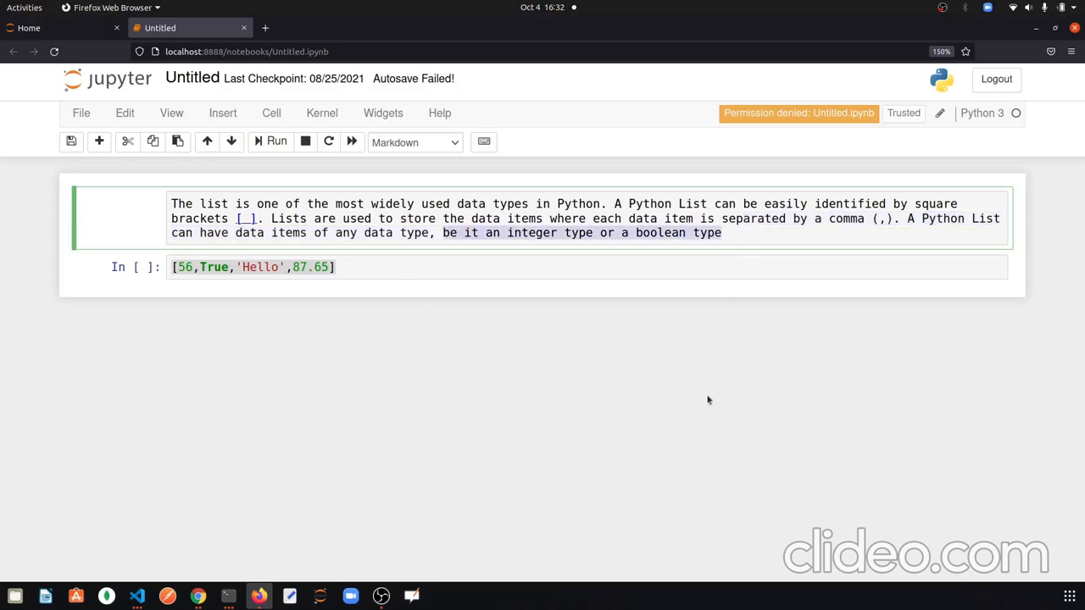
left_click(343, 267)
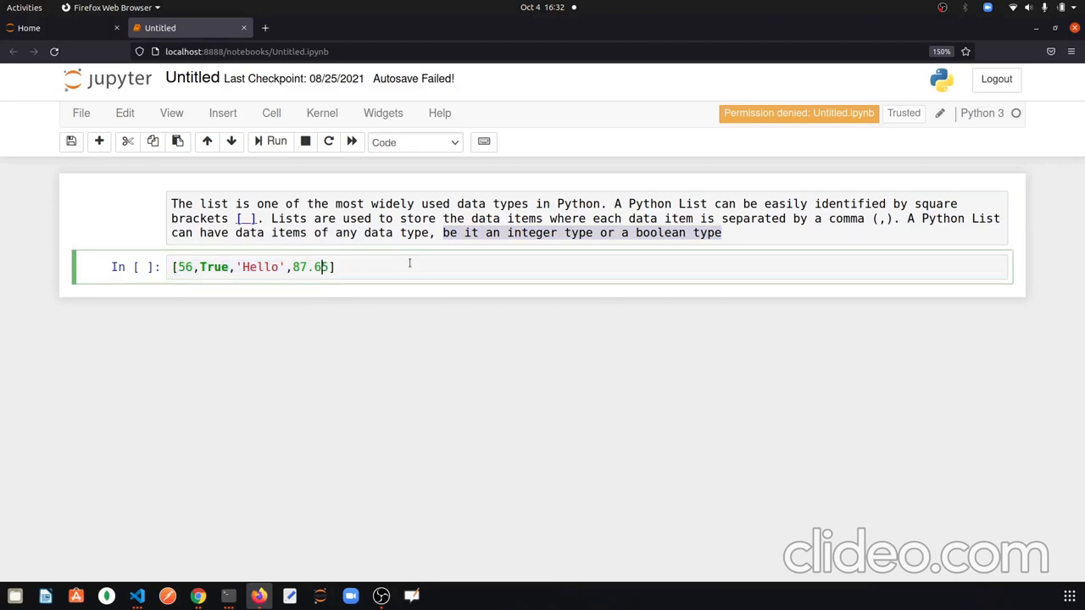
Prefix the list with myList= to assign it to a variable
type("m")
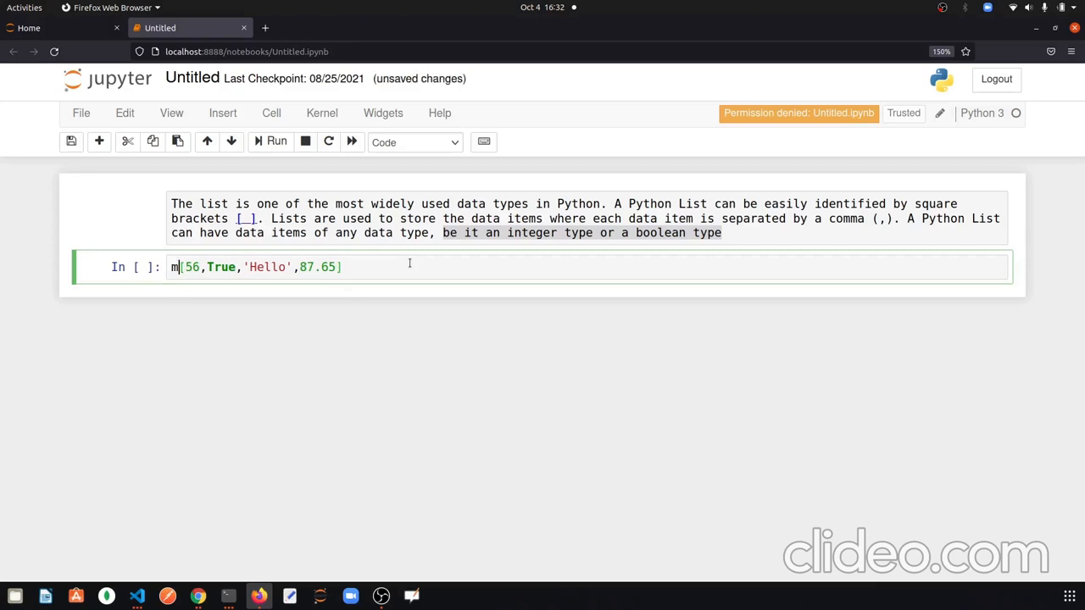
type("yLIs")
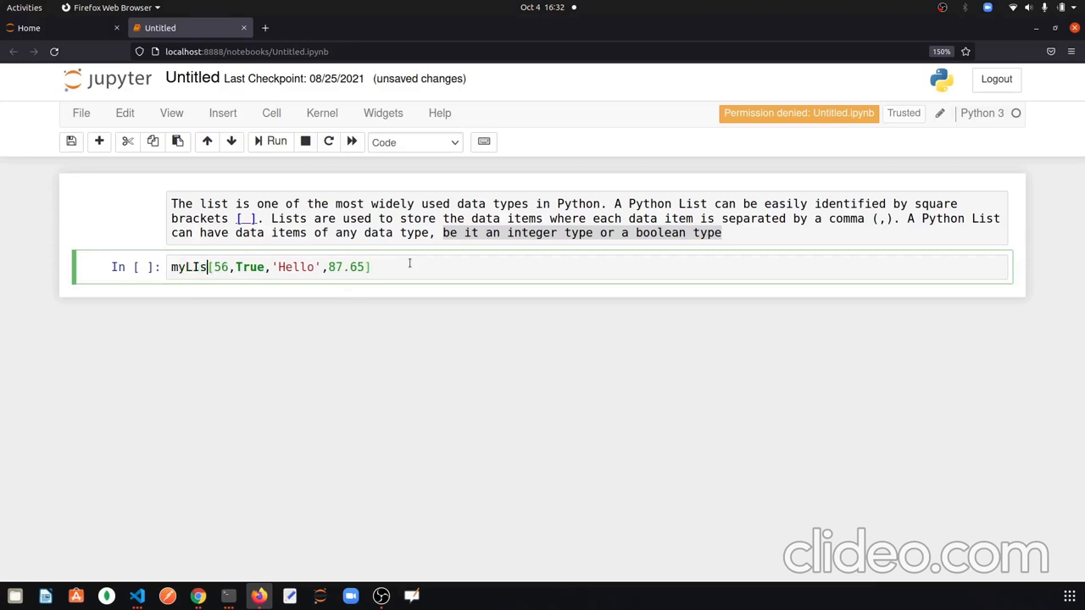
type("=")
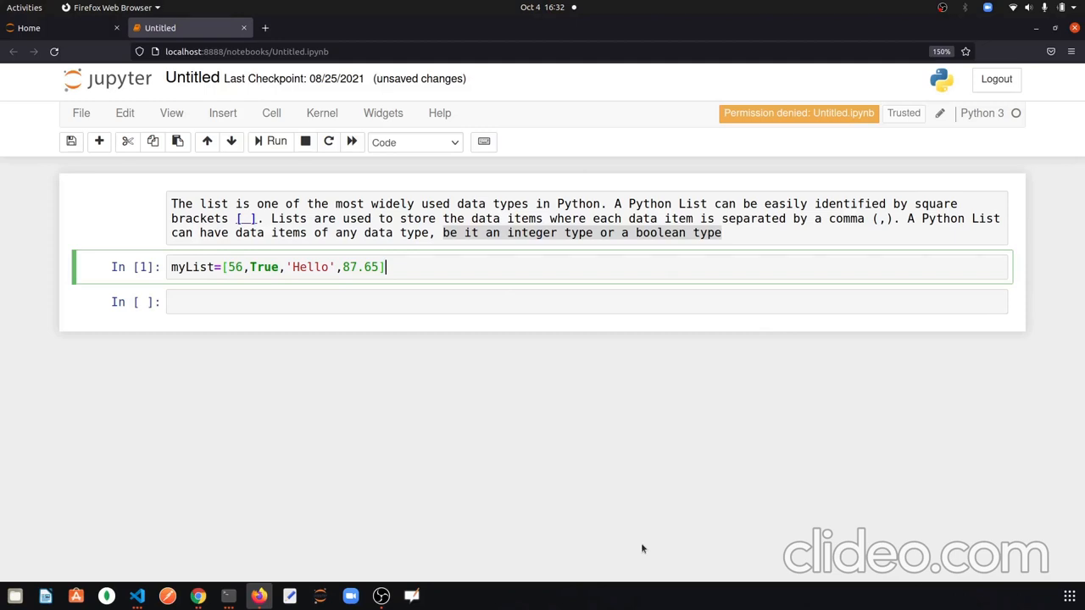
mouse_move(659, 540)
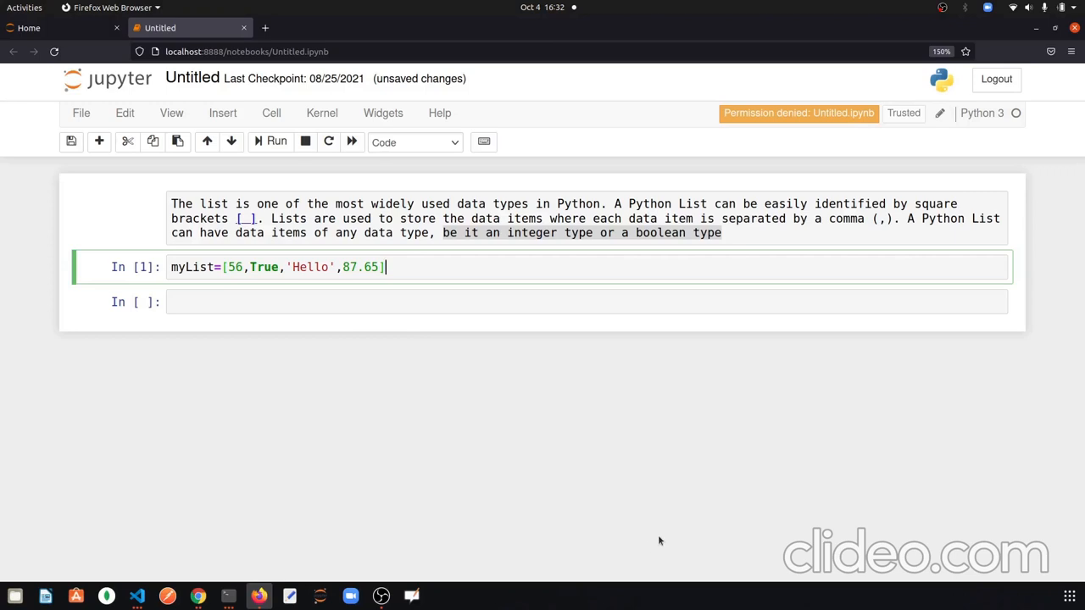
Write print(myList) in the new empty code cell
left_click(314, 302)
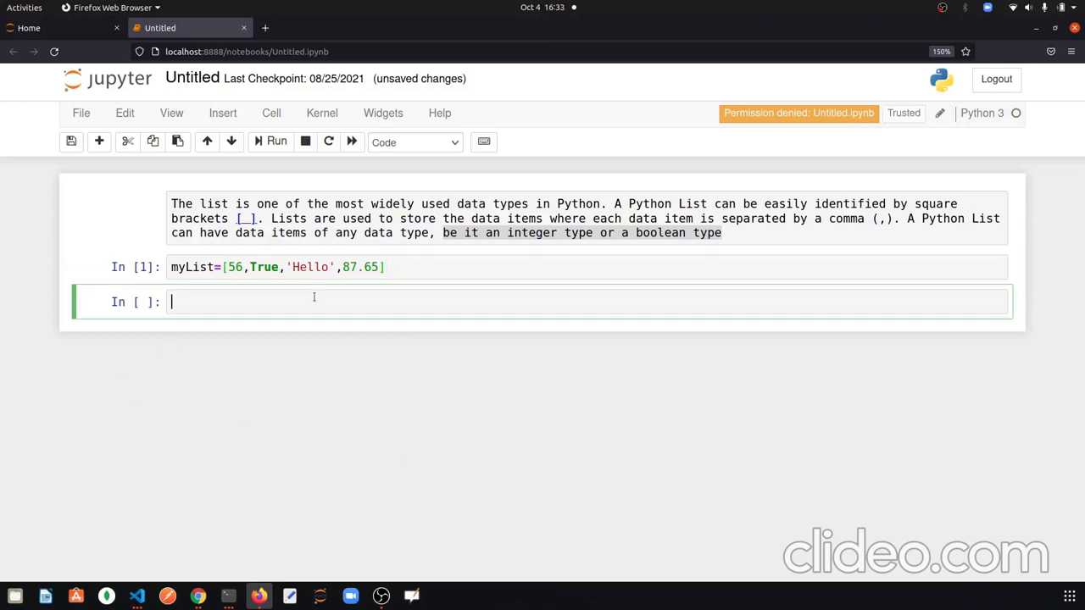
type("m")
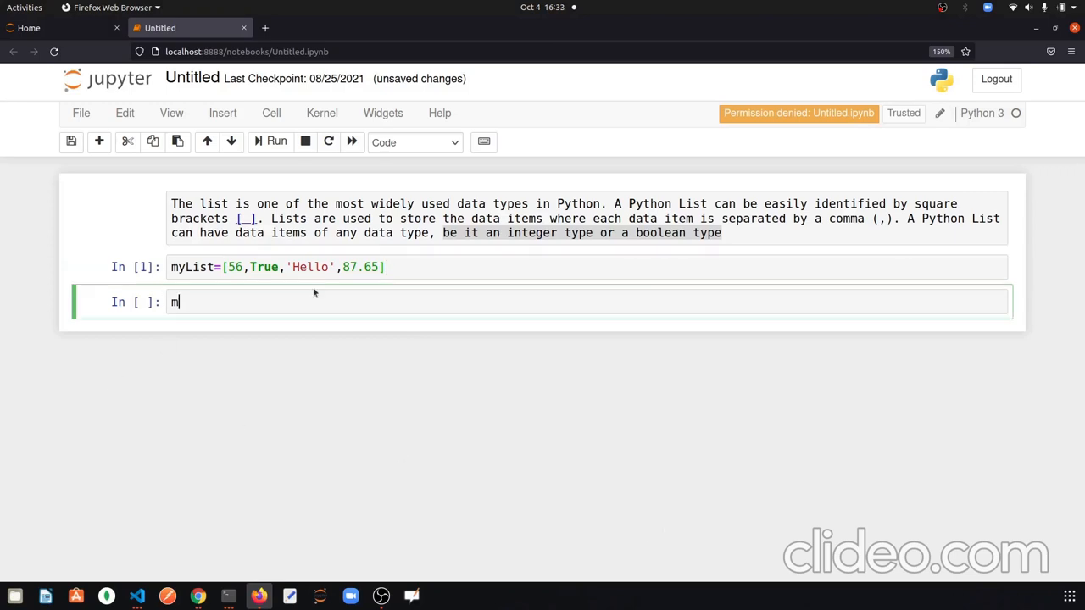
type("yList")
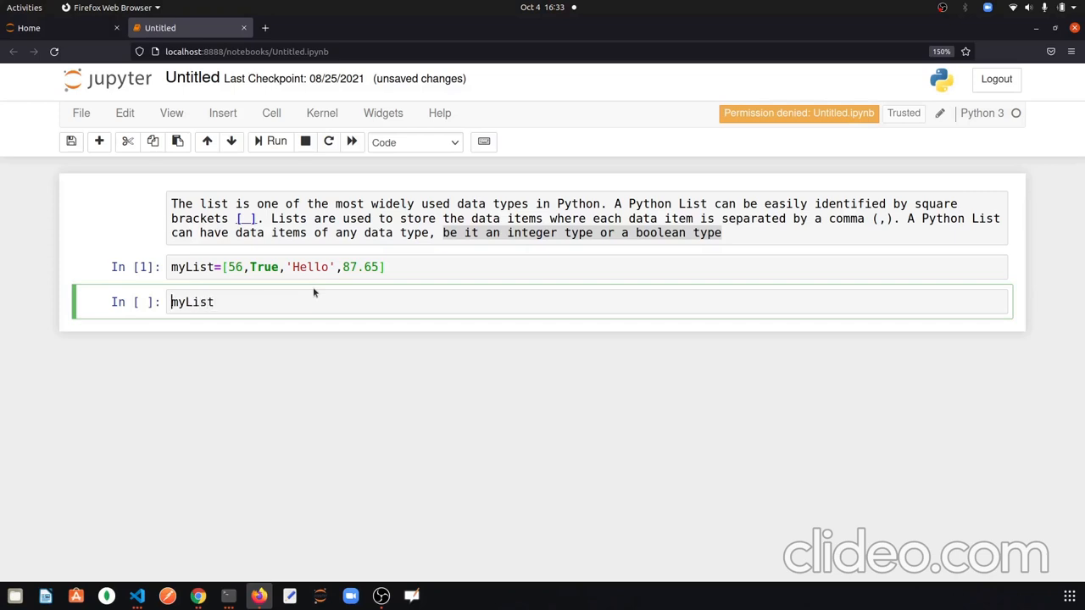
type("print(")
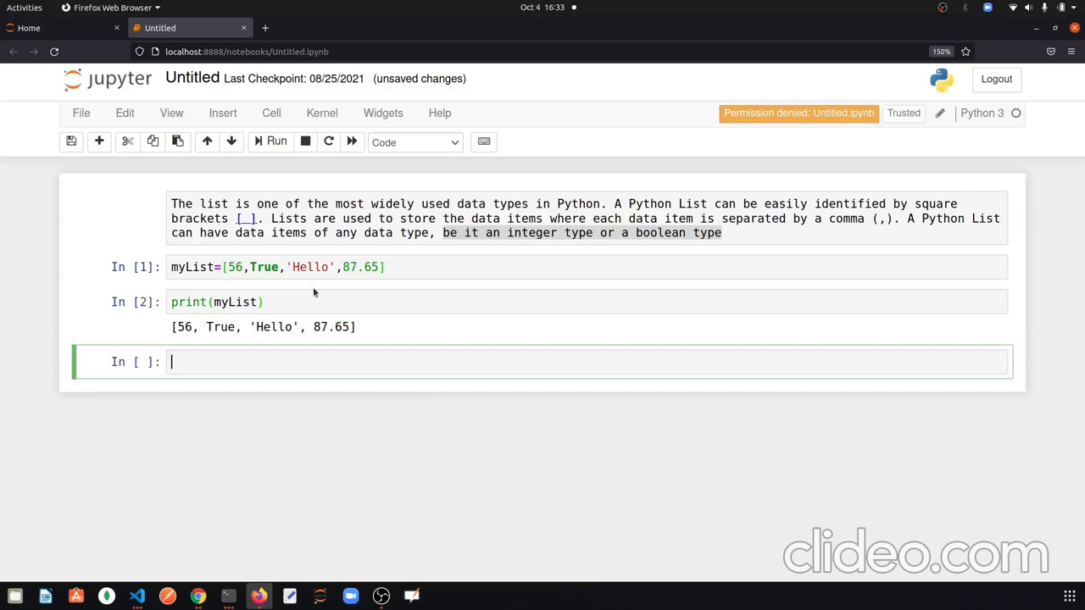
mouse_move(296, 358)
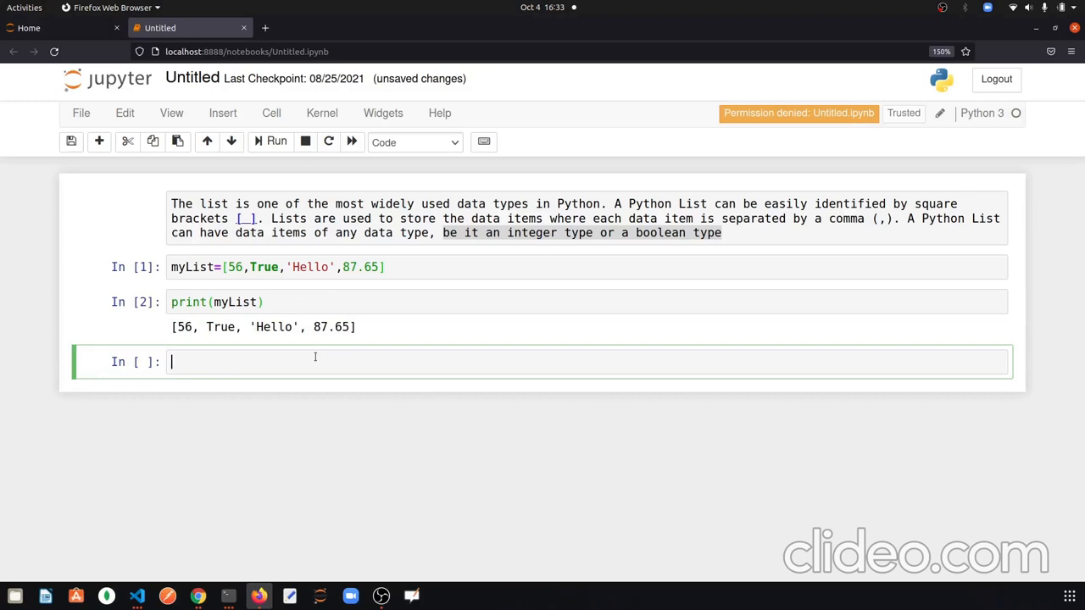
Enter myList alone in the new cell to display its value
type("my")
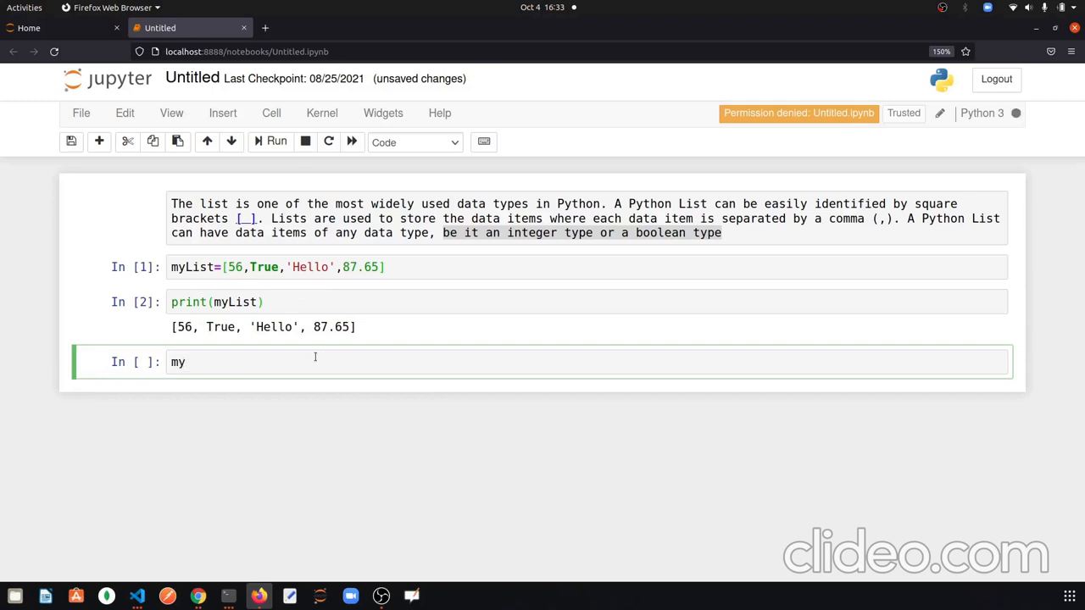
type("List")
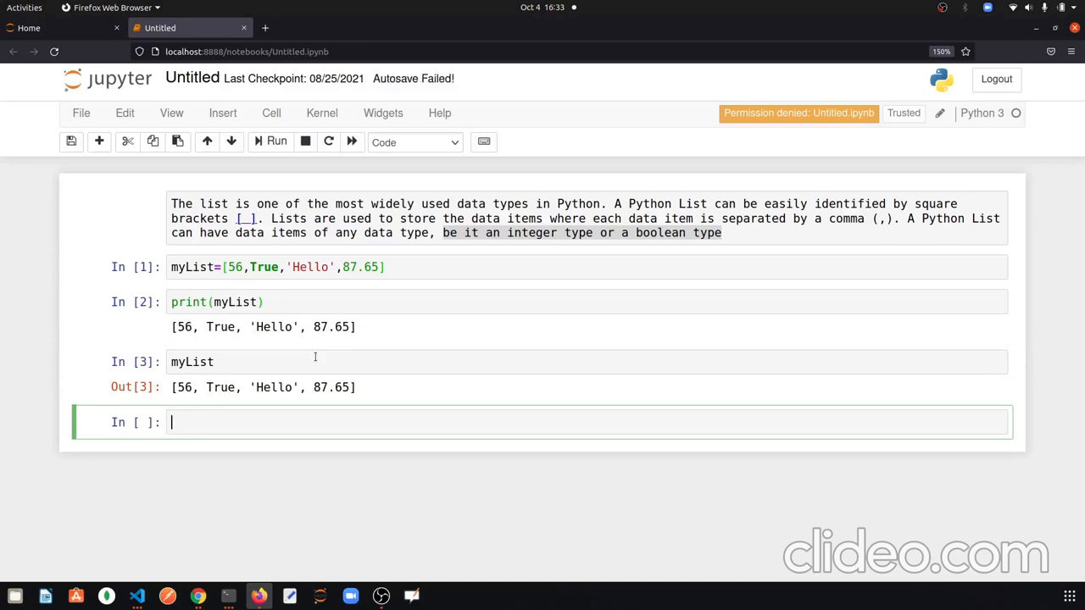
mouse_move(187, 438)
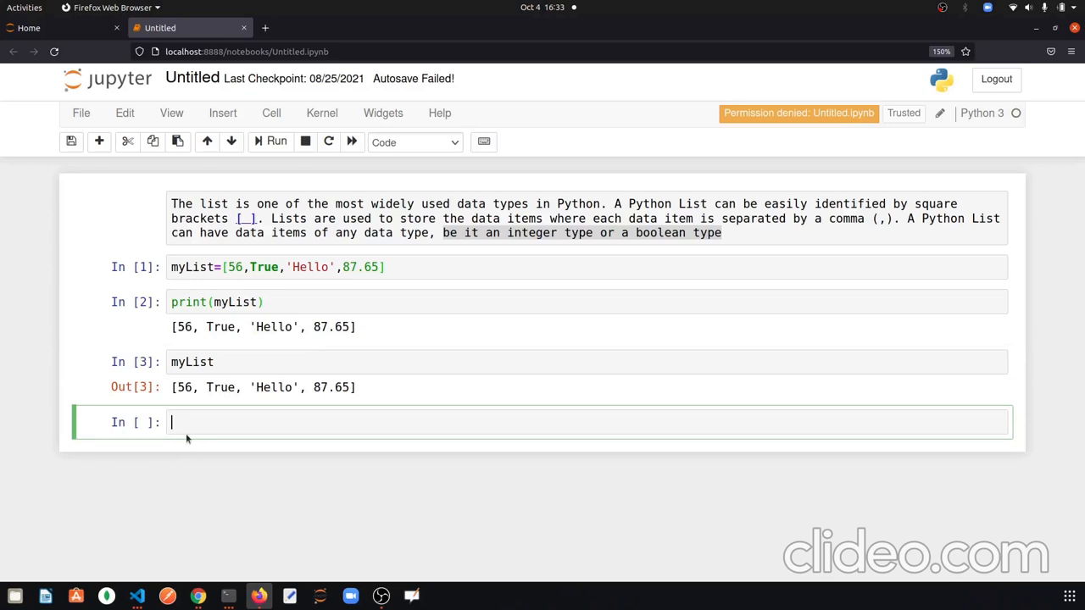
Define myNewList=[myList,54,False] and begin typing myNewList in the next cell
type("myN")
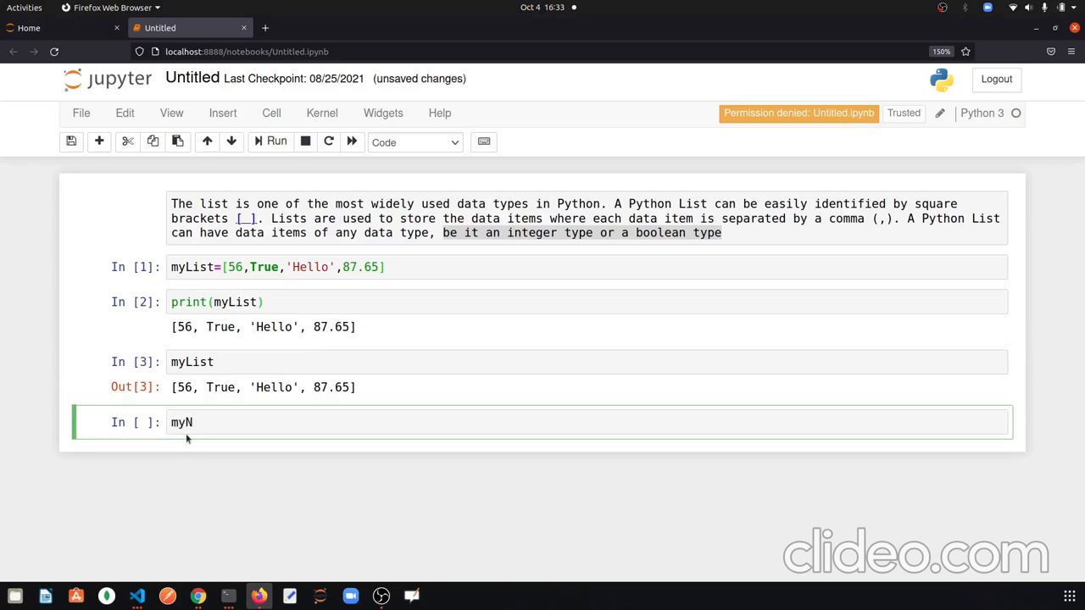
type("ewL")
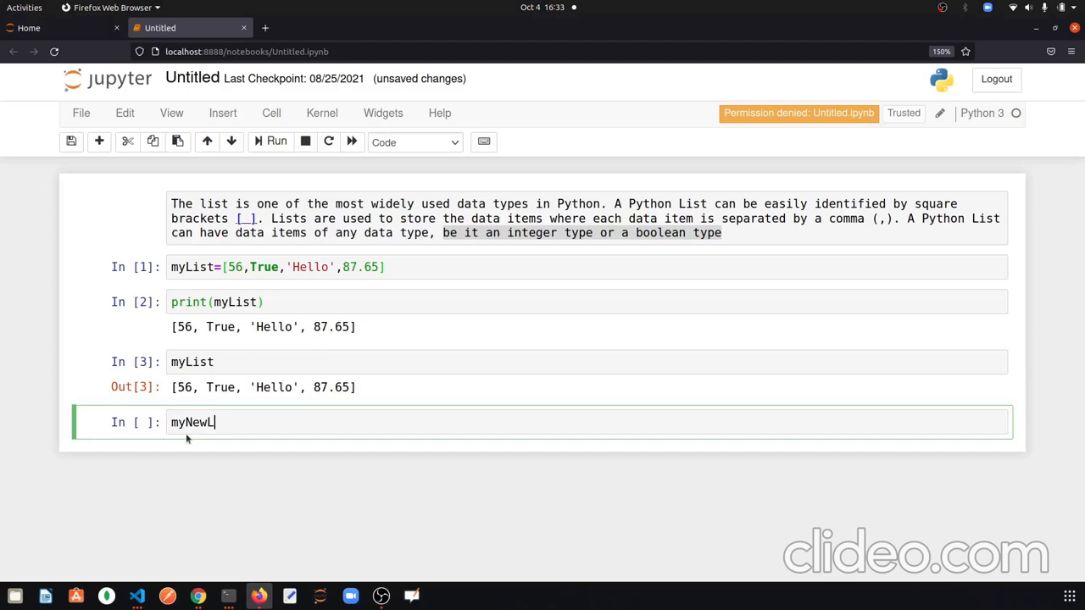
type("ist=")
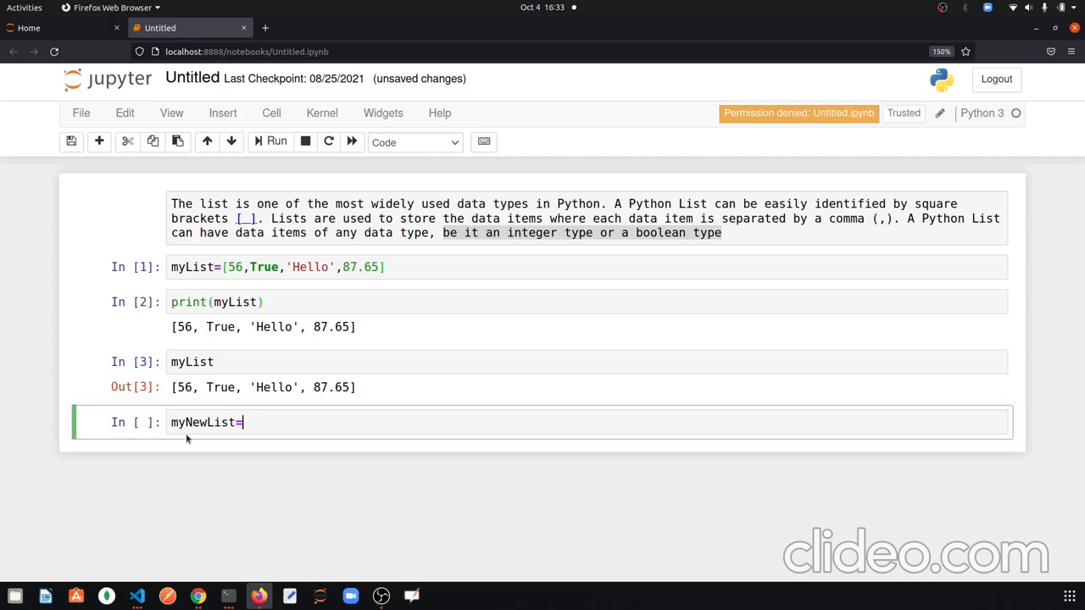
type("[]")
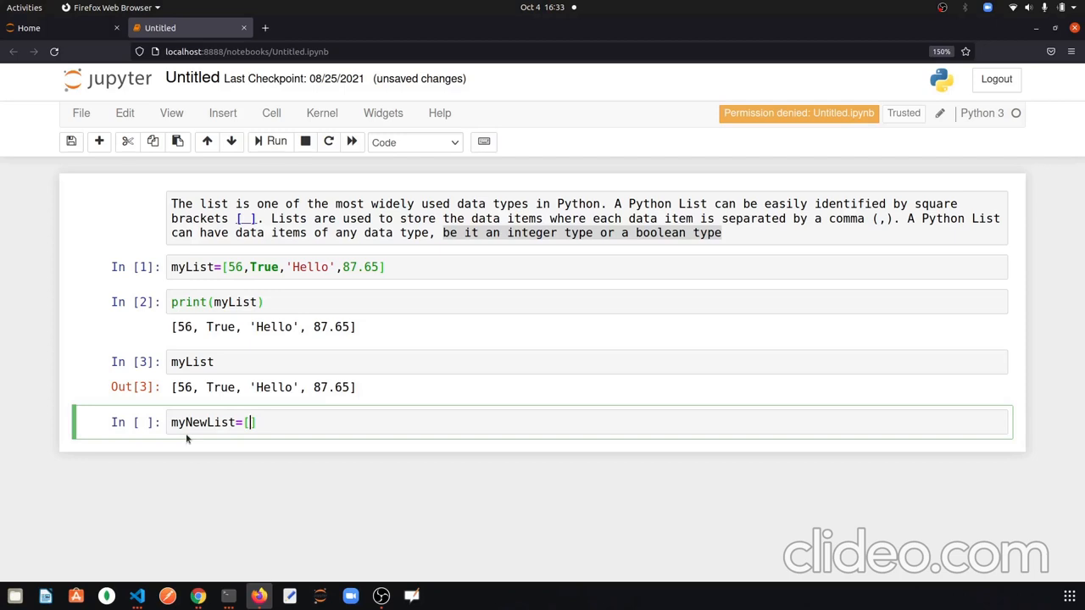
type("my")
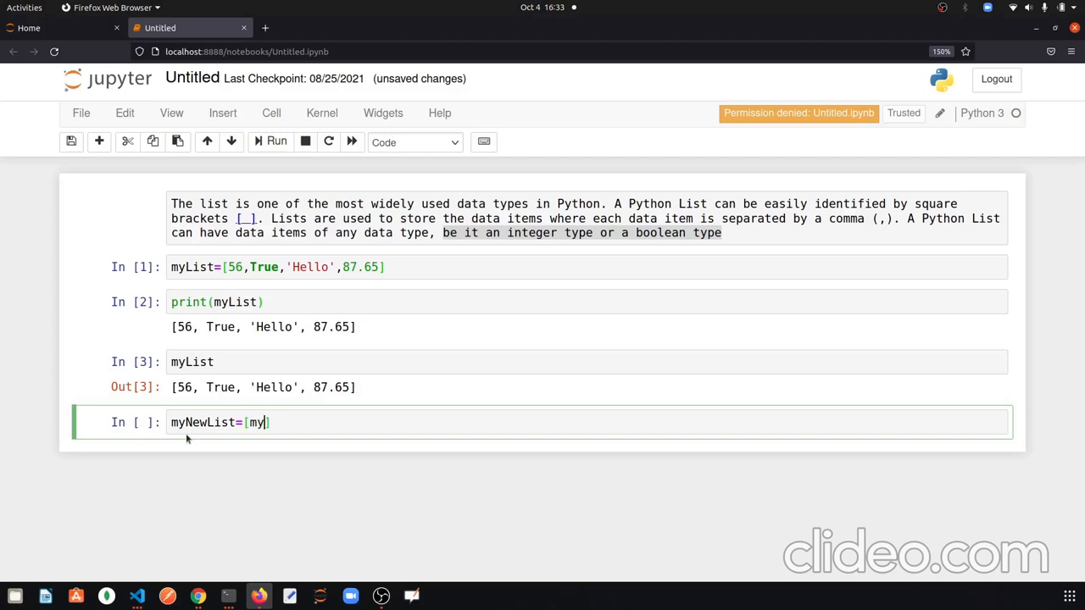
type("List")
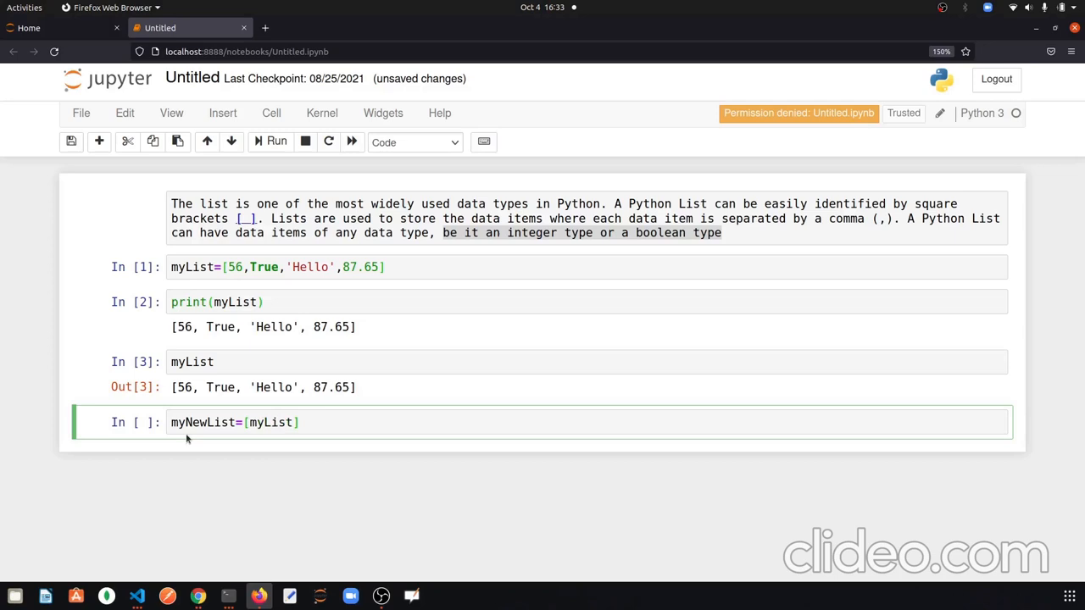
type(",")
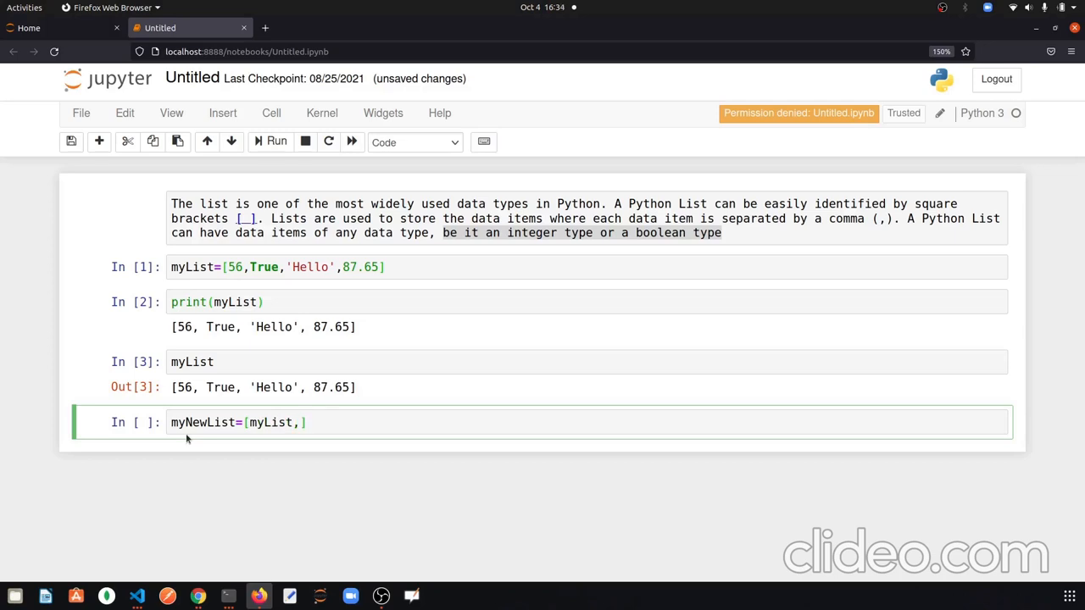
type("54,")
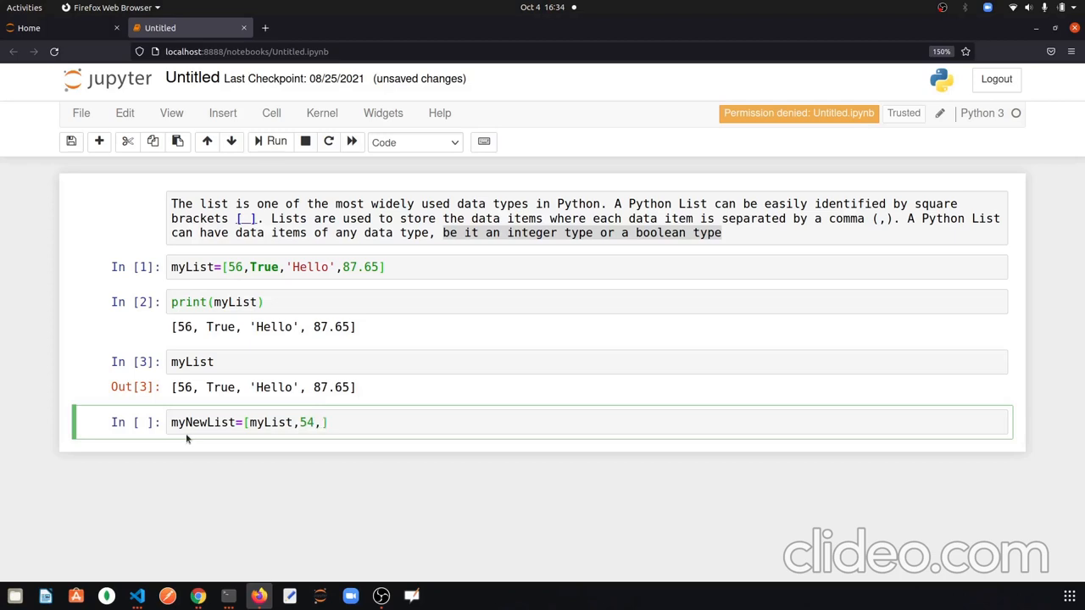
type("Fals")
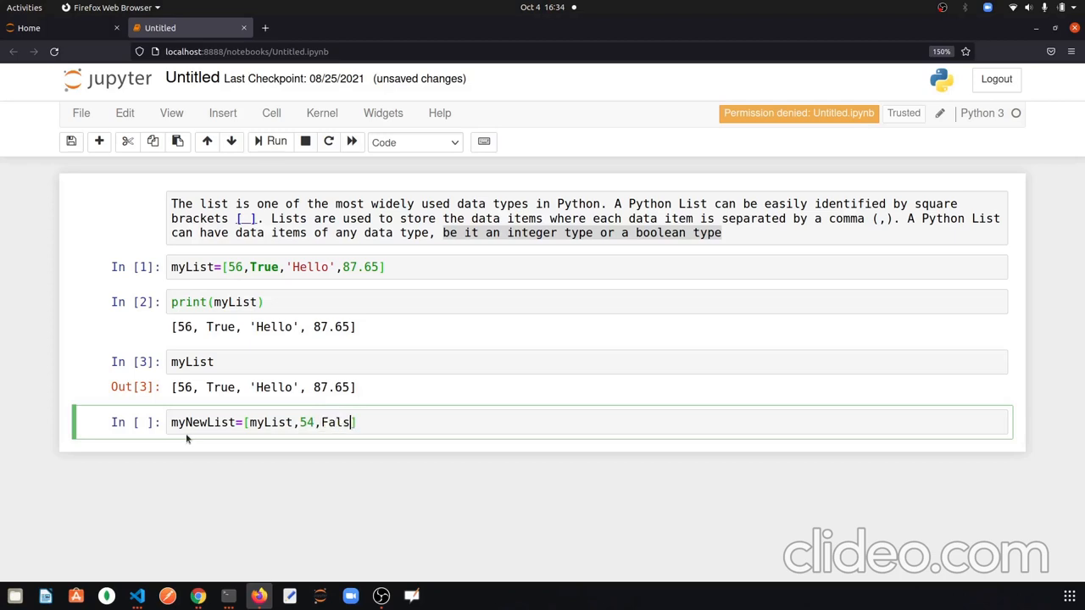
type("e")
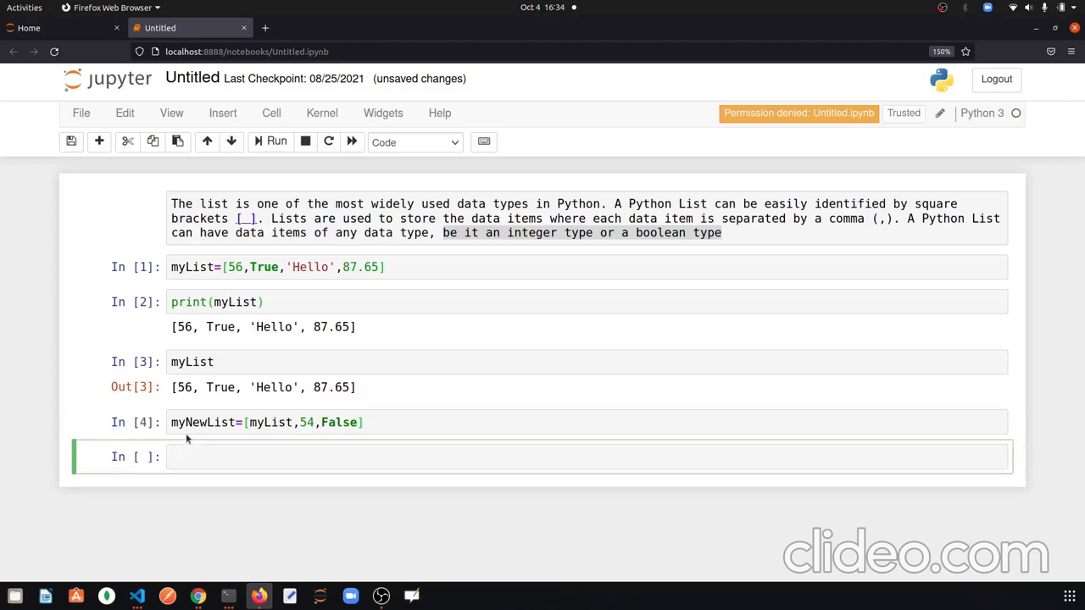
type("myNewList")
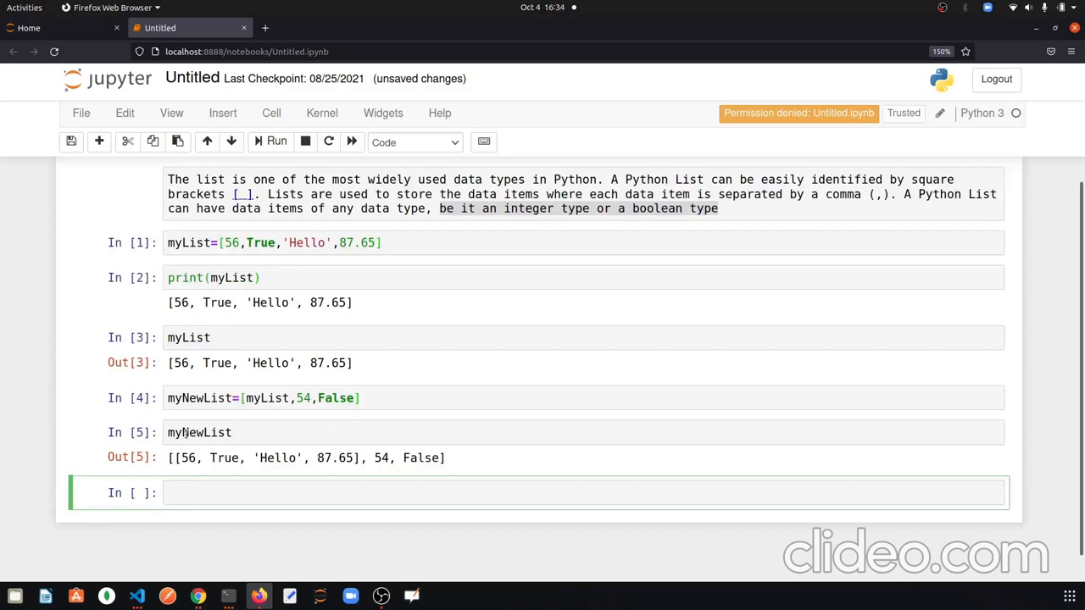
Highlight the inner list [56, True, 'Hello', 87.65] inside Out[5]'s nested output
left_click(340, 492)
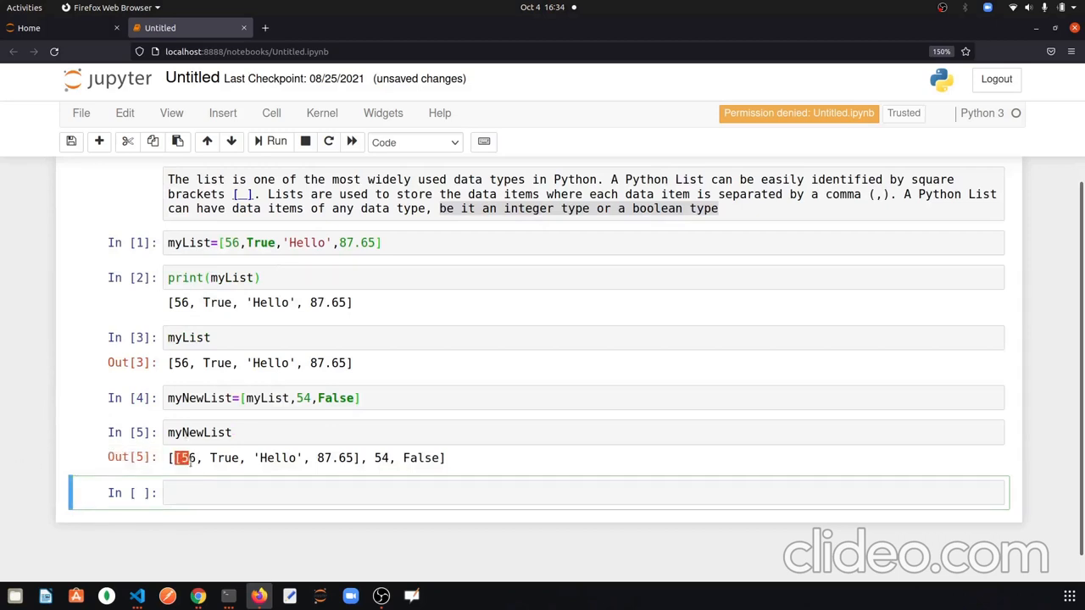
double_click(267, 458)
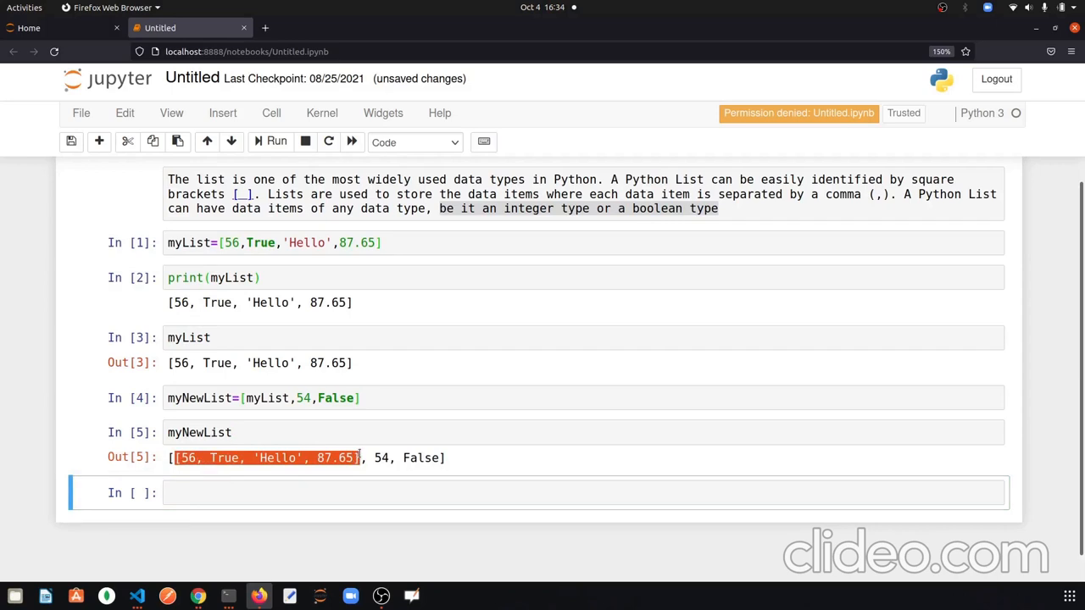
left_click(190, 457)
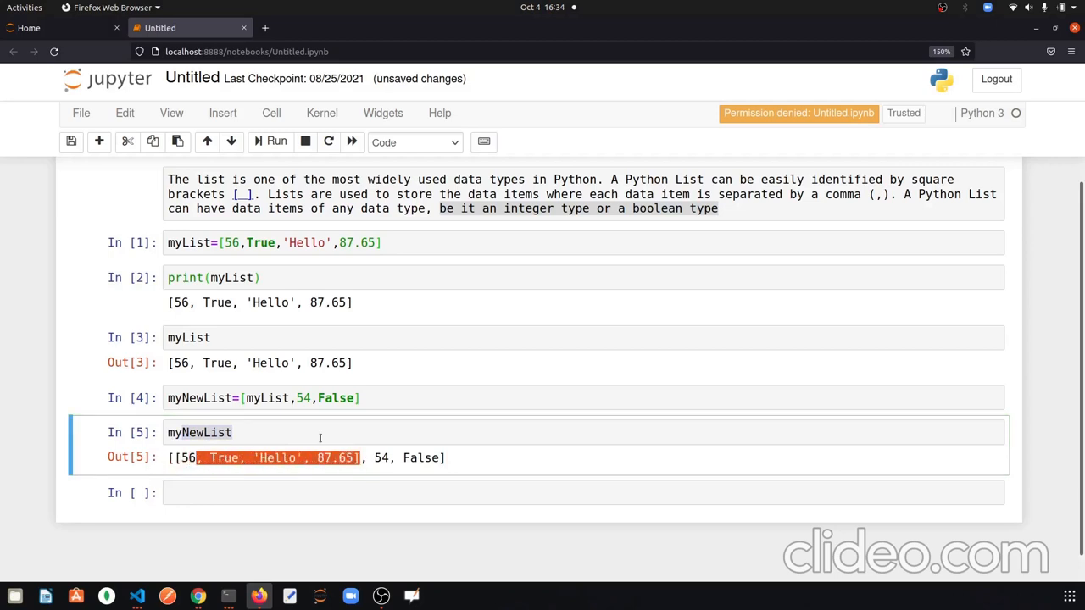
double_click(381, 458)
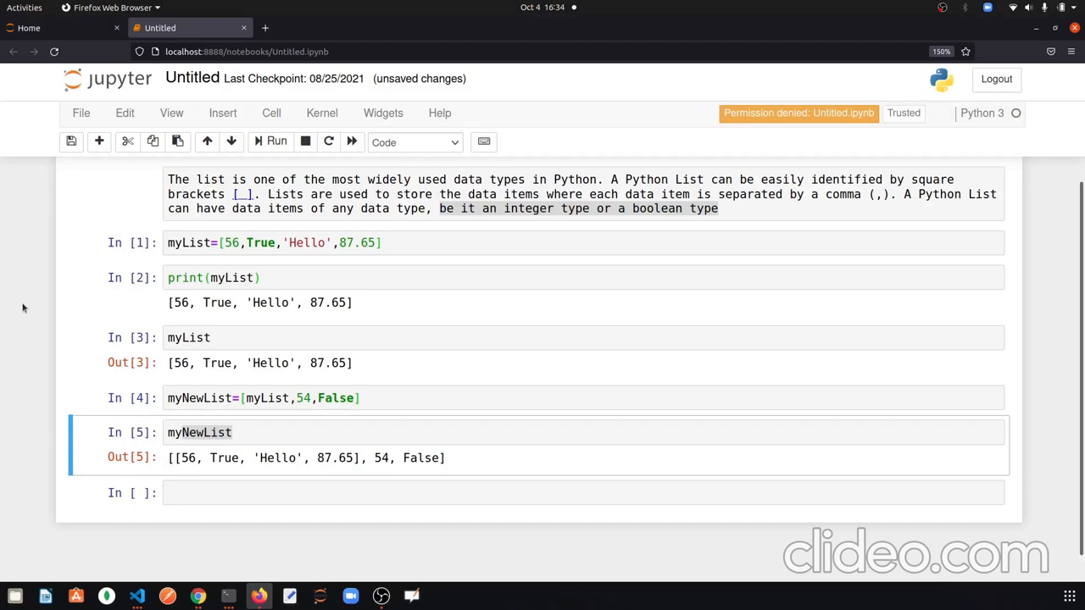
mouse_move(84, 382)
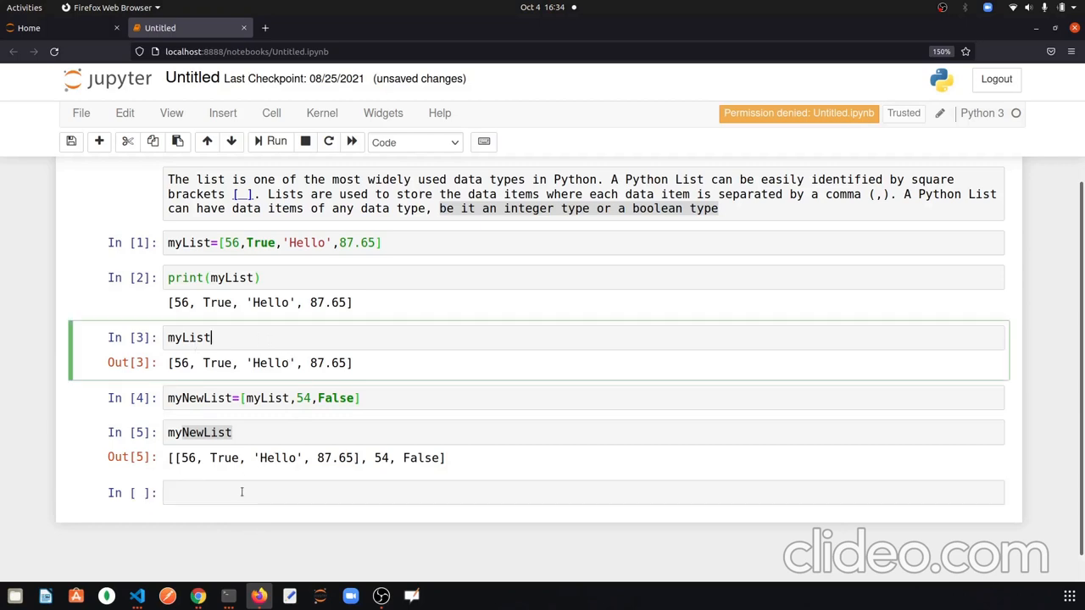
Enter myList in a cell and highlight the first item 56 in its output
type("my")
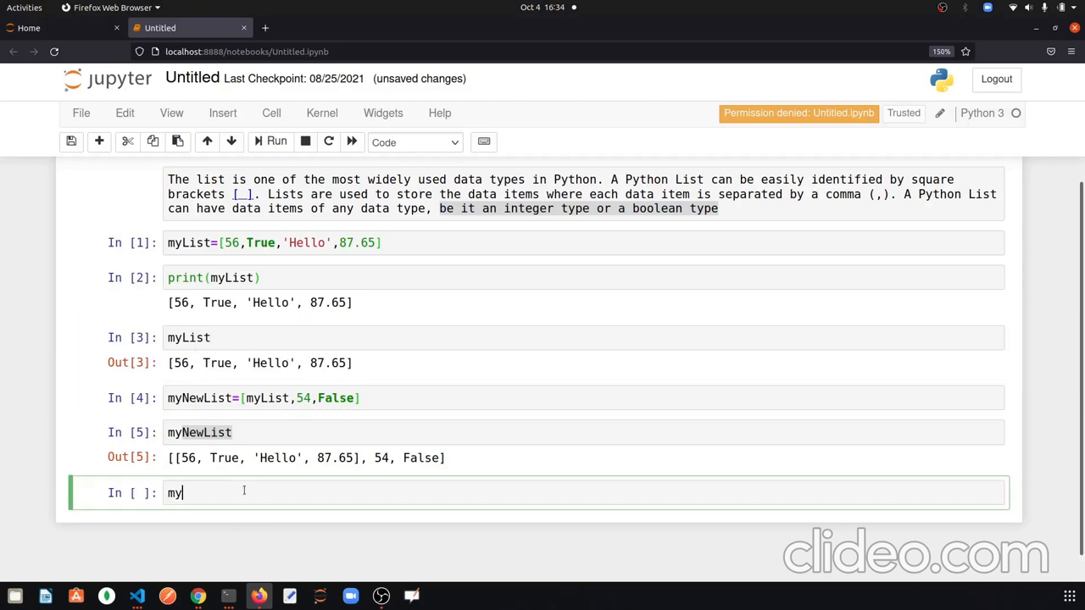
type("List")
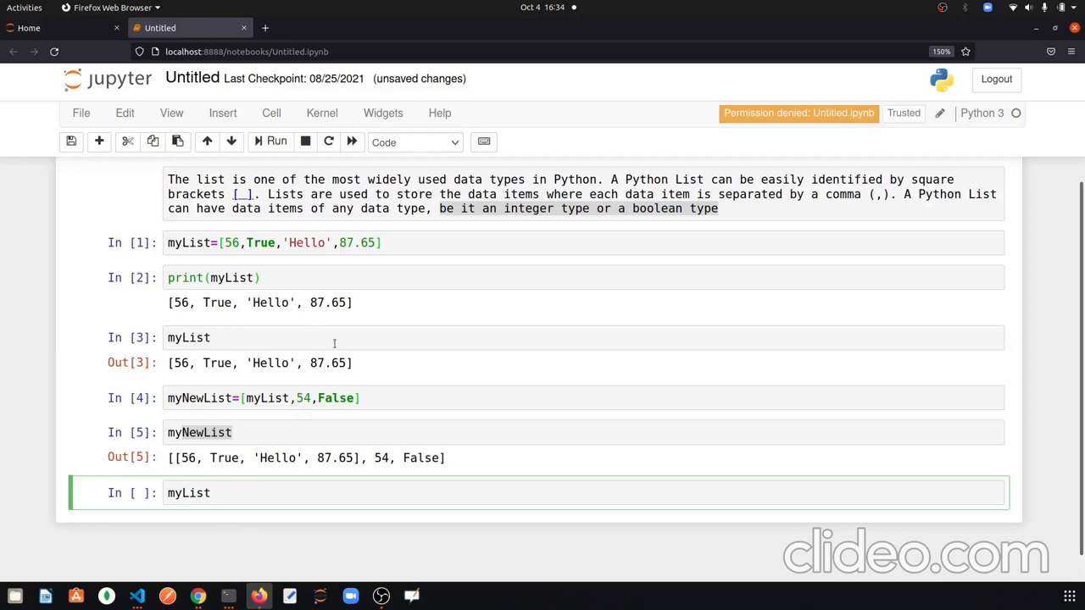
mouse_move(326, 324)
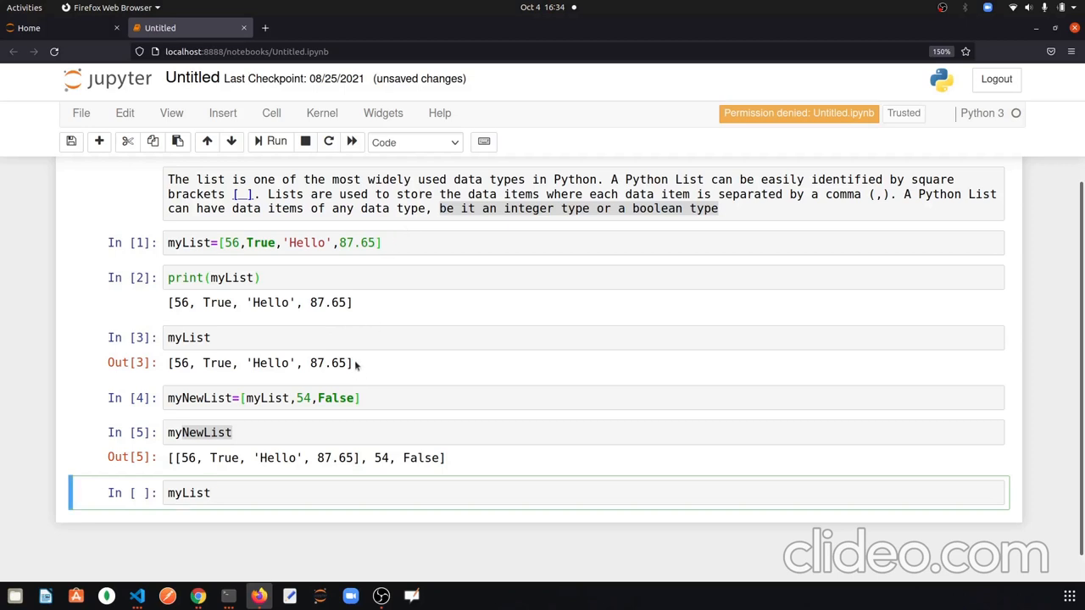
double_click(179, 363)
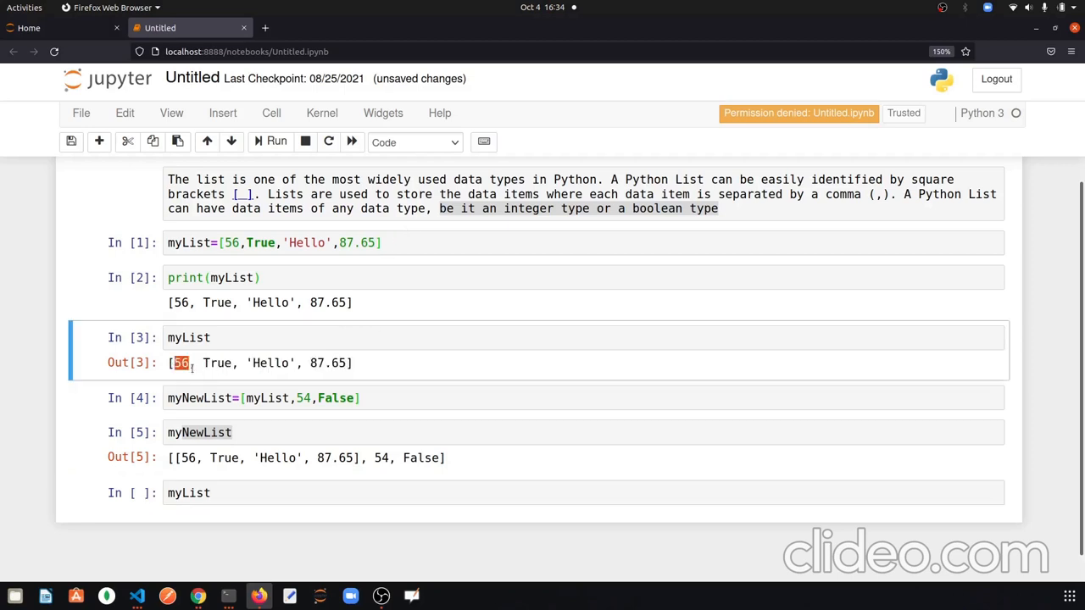
double_click(217, 363)
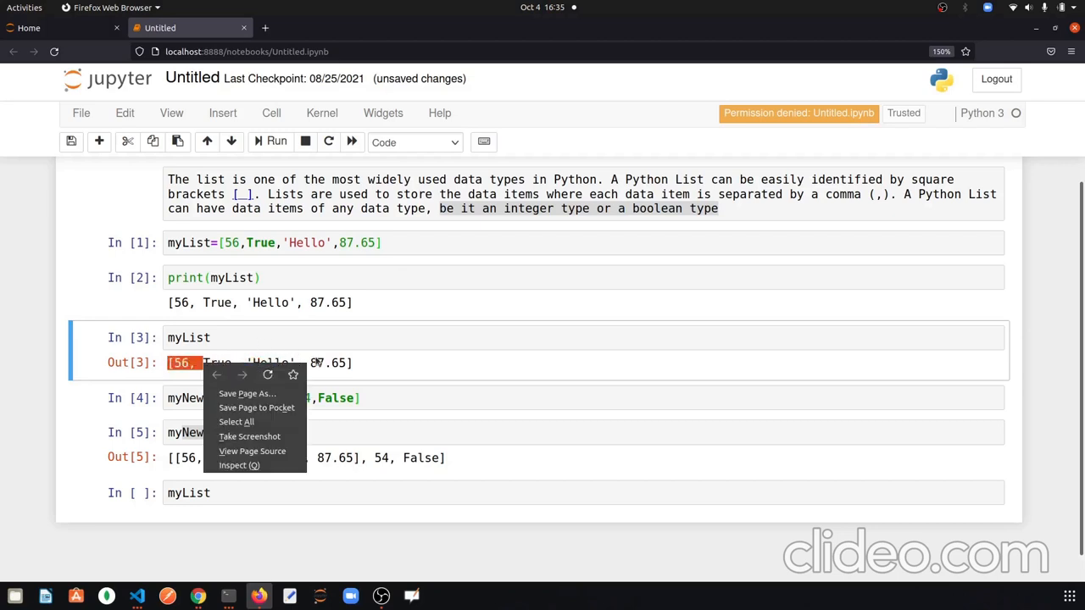
Highlight the last item 87.65, then add index brackets to the myList cell
double_click(269, 363)
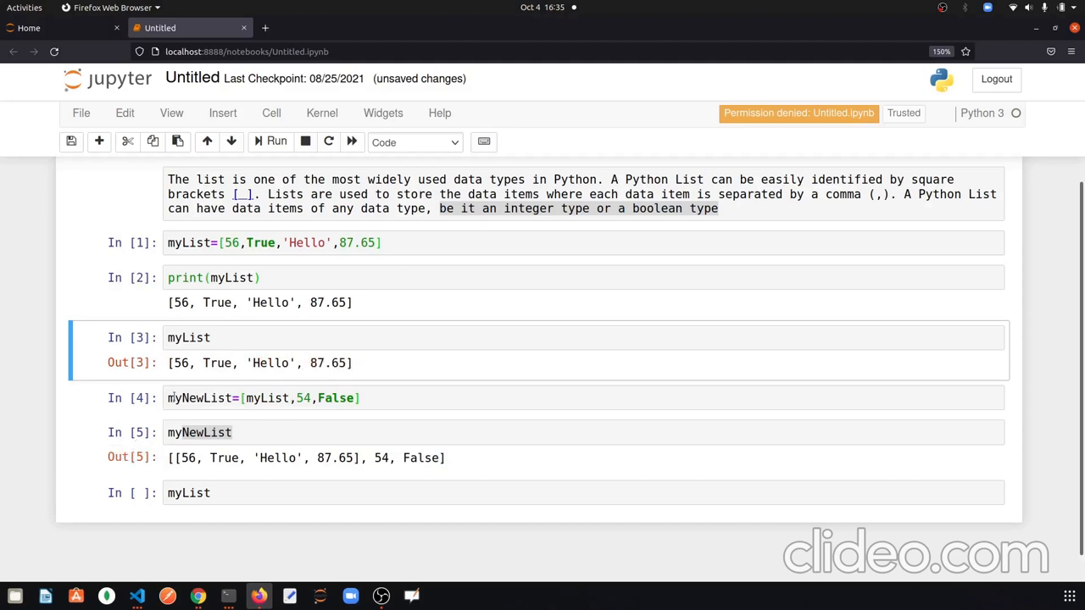
double_click(181, 363)
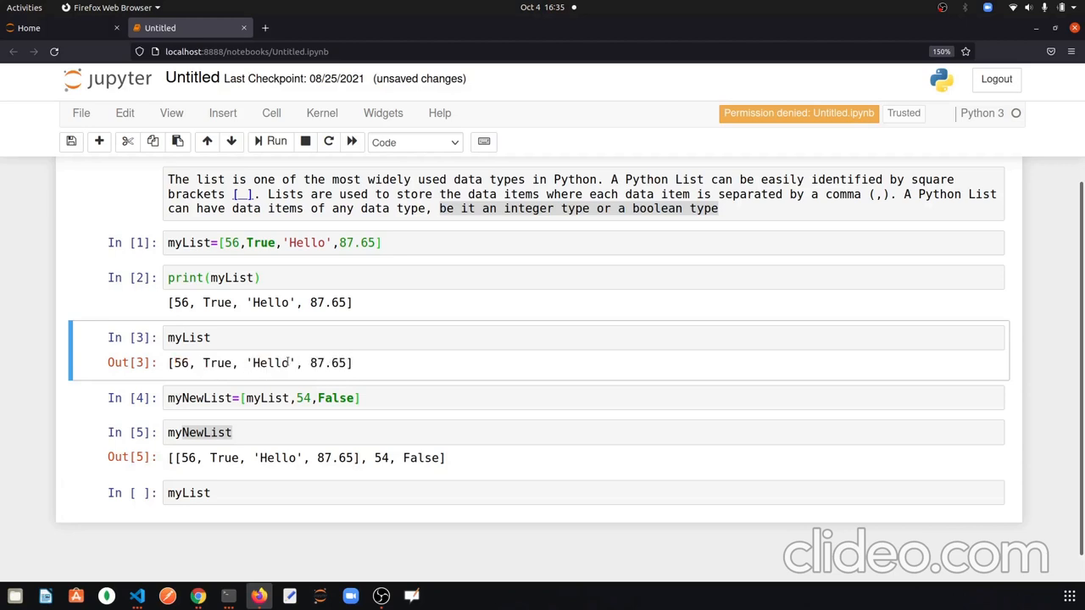
double_click(276, 363)
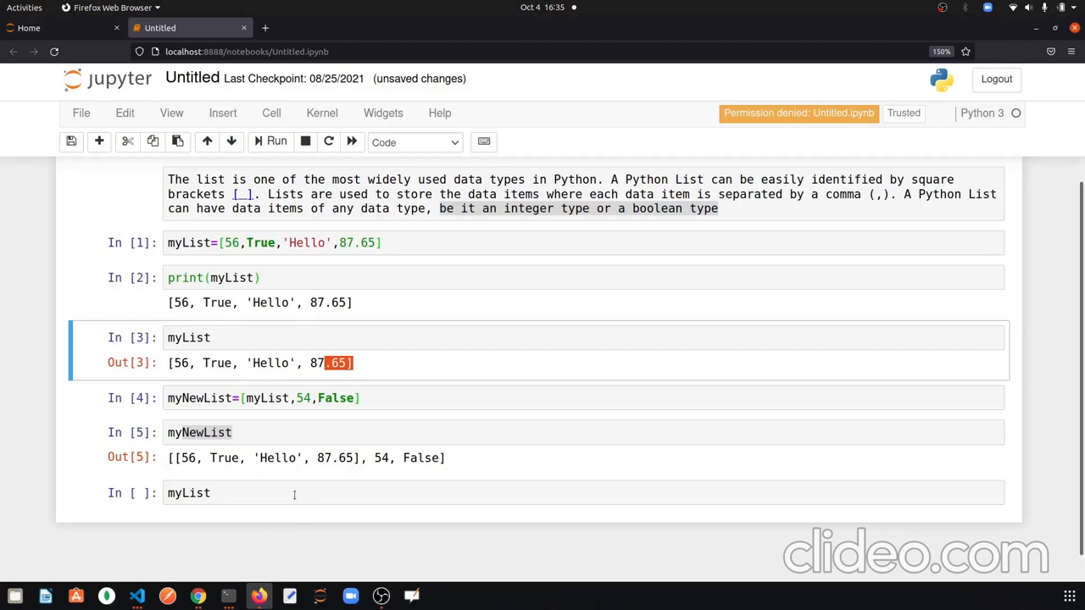
left_click(273, 493)
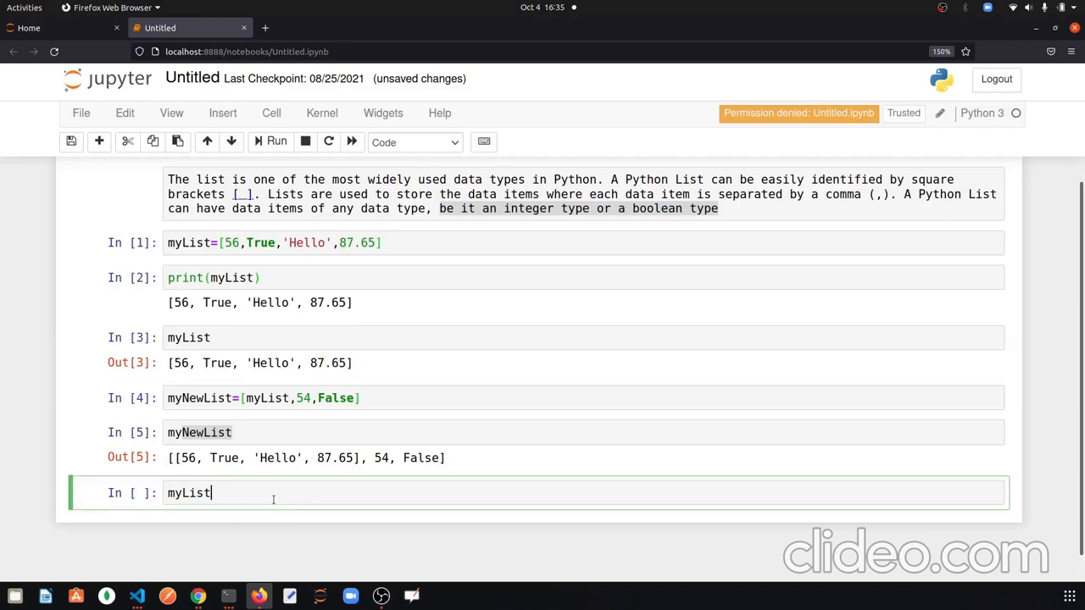
type("[]")
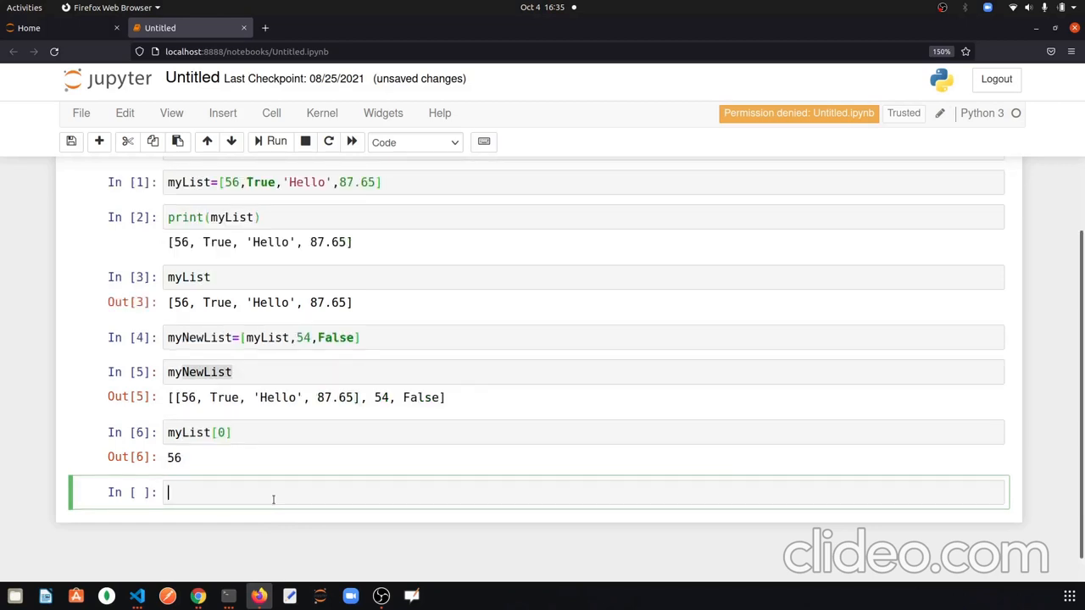
Store the first item with val=myList[0] and evaluate val to get 56
type("pri")
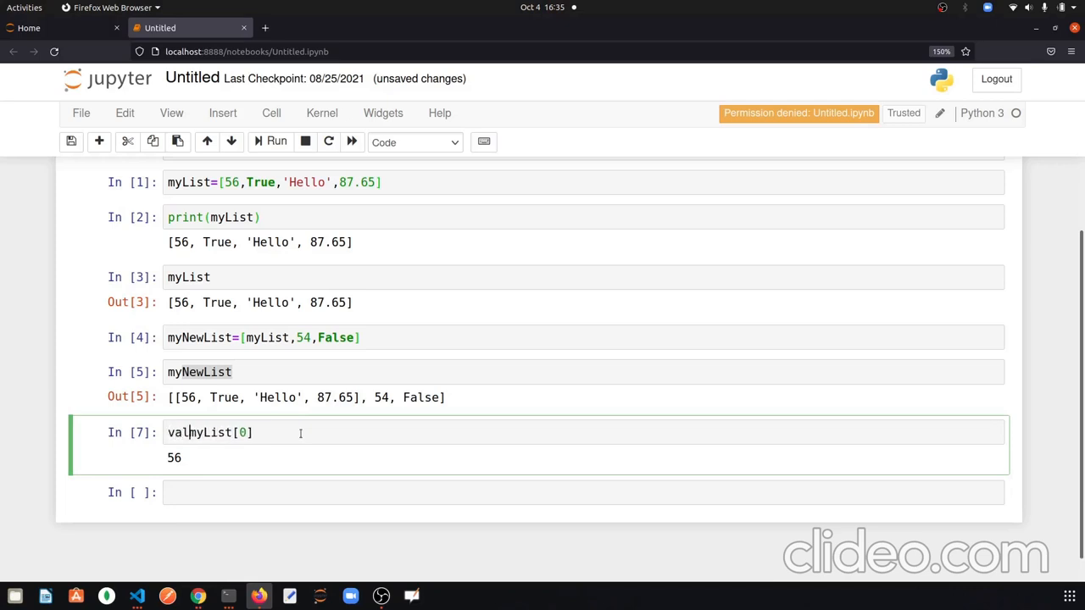
type("=")
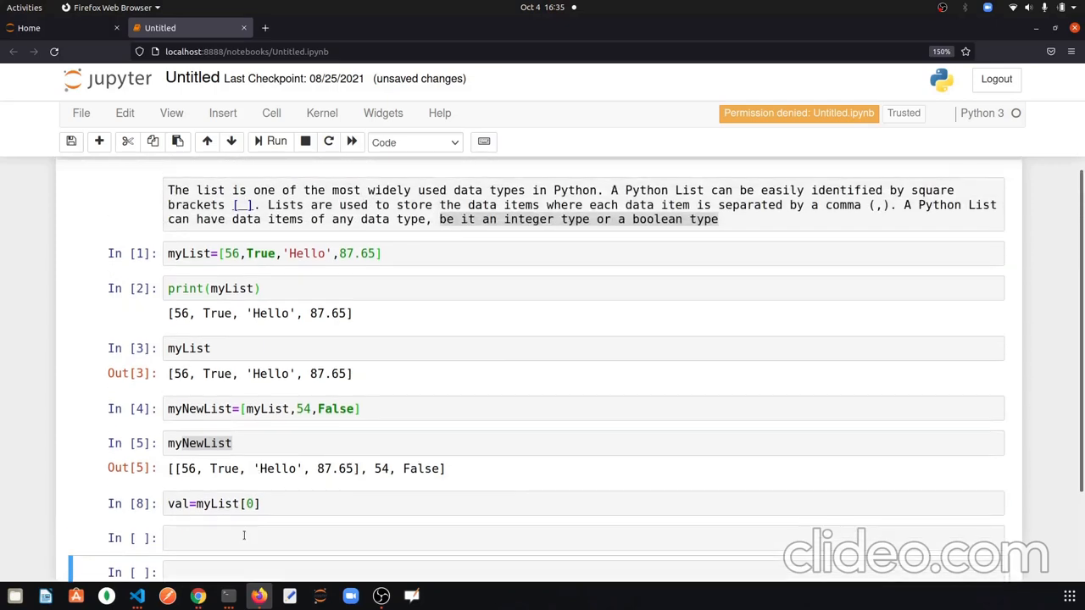
type("val")
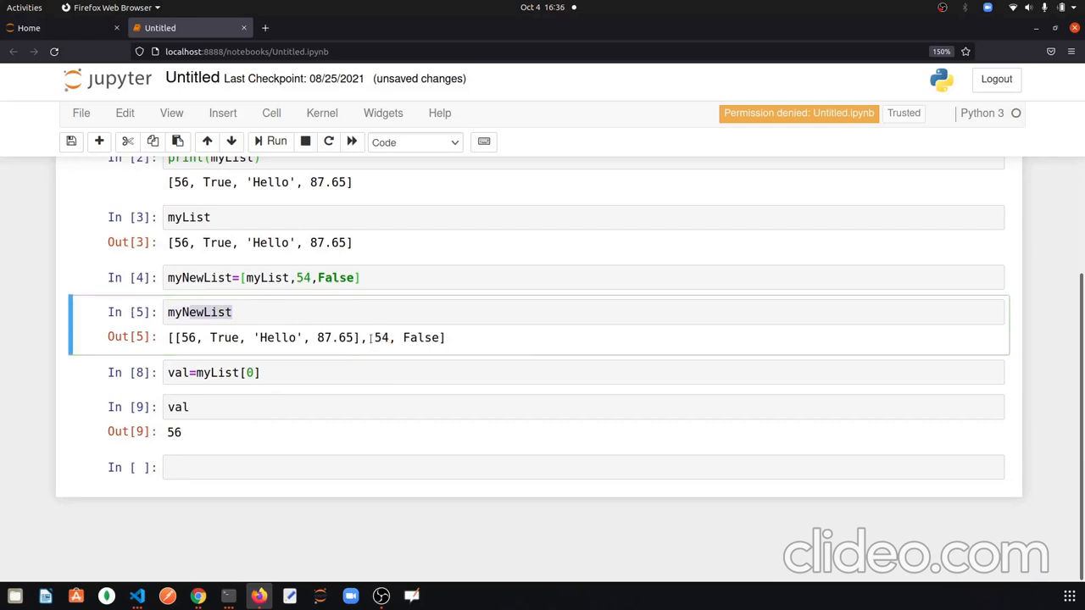
Evaluate myNewList[1] to get 54, then start another myNewList index below
double_click(381, 338)
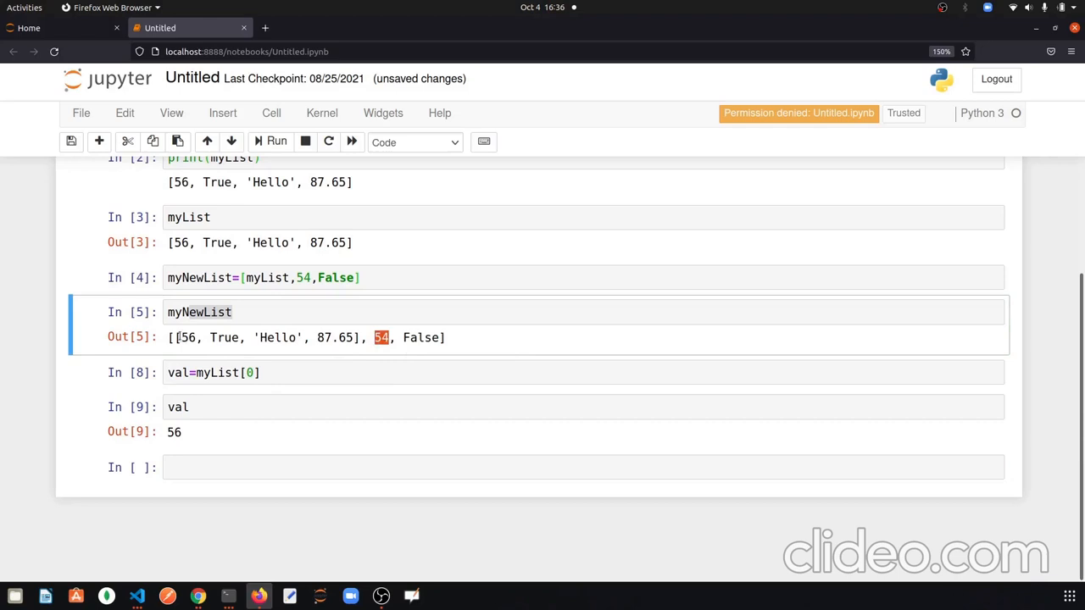
left_click(199, 312)
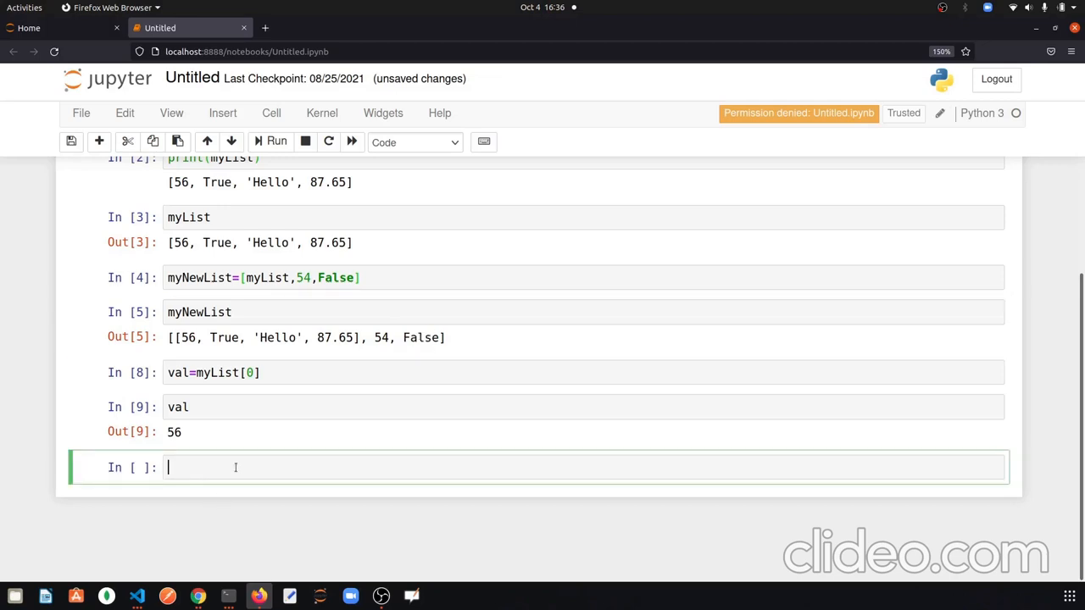
type("myN")
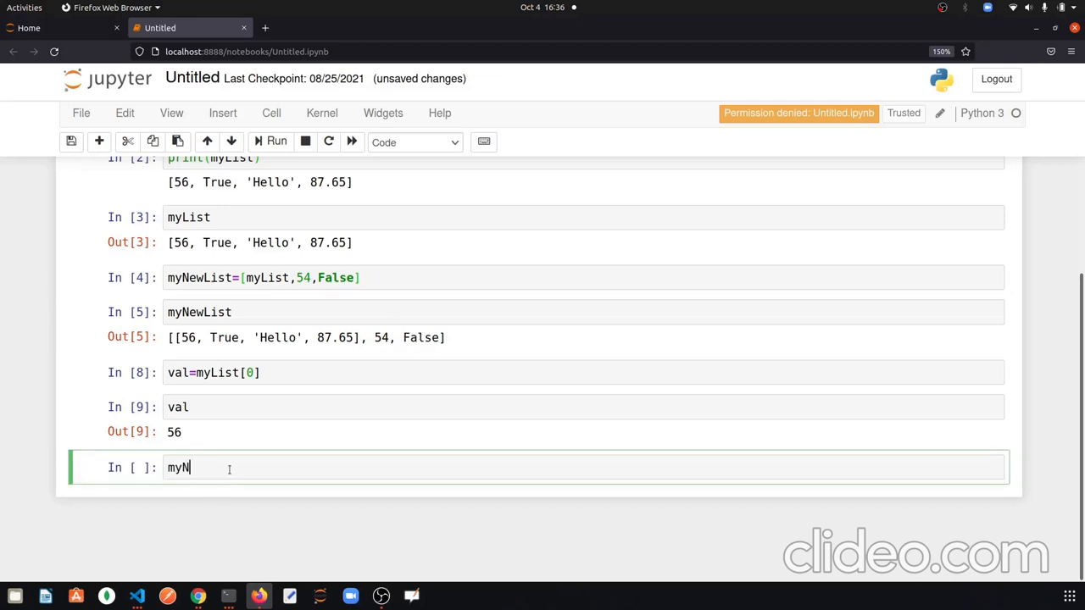
type("ewList[]")
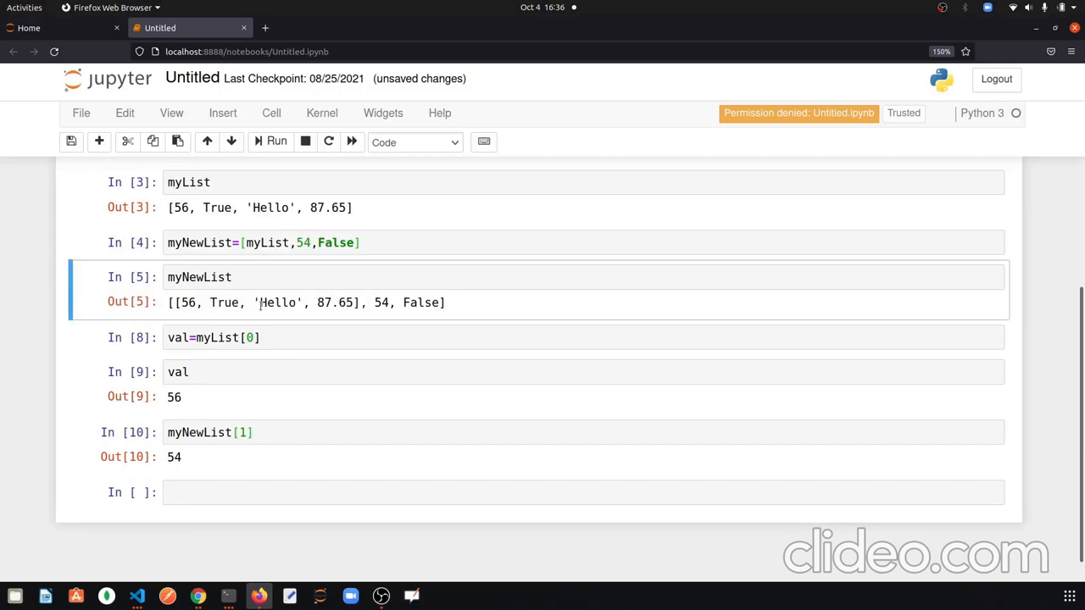
double_click(279, 303)
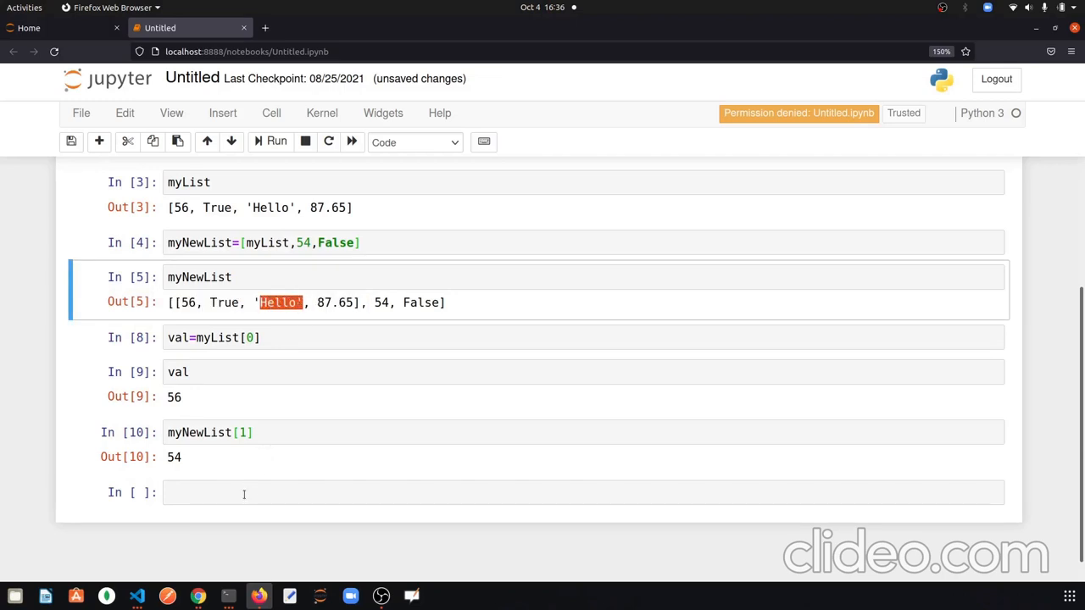
type("myNewList[")
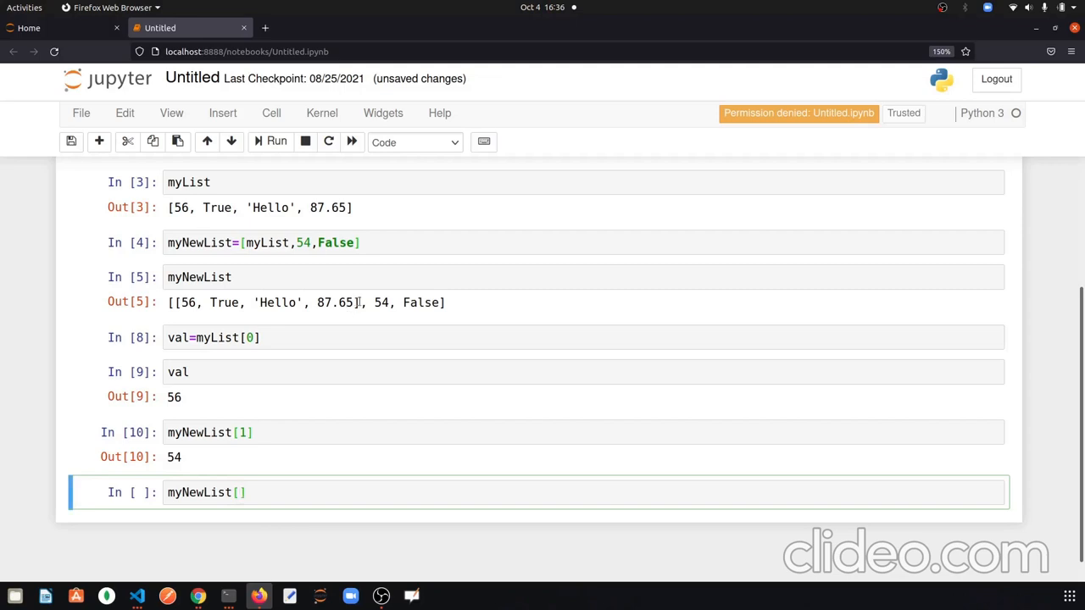
Type the chained index myNewList[0][2] in the last cell without running it
double_click(265, 303)
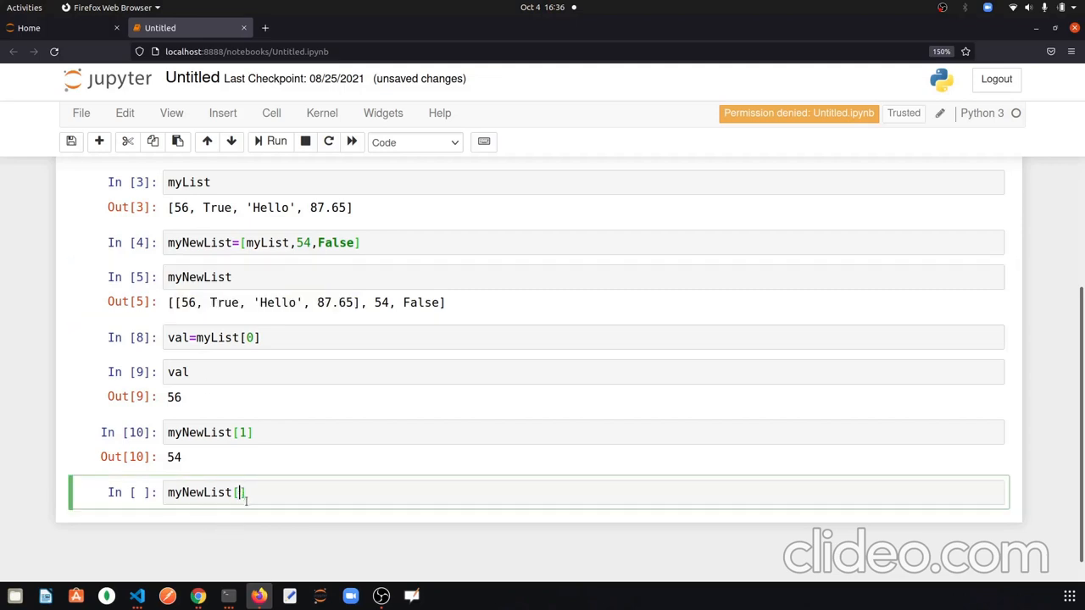
type("0")
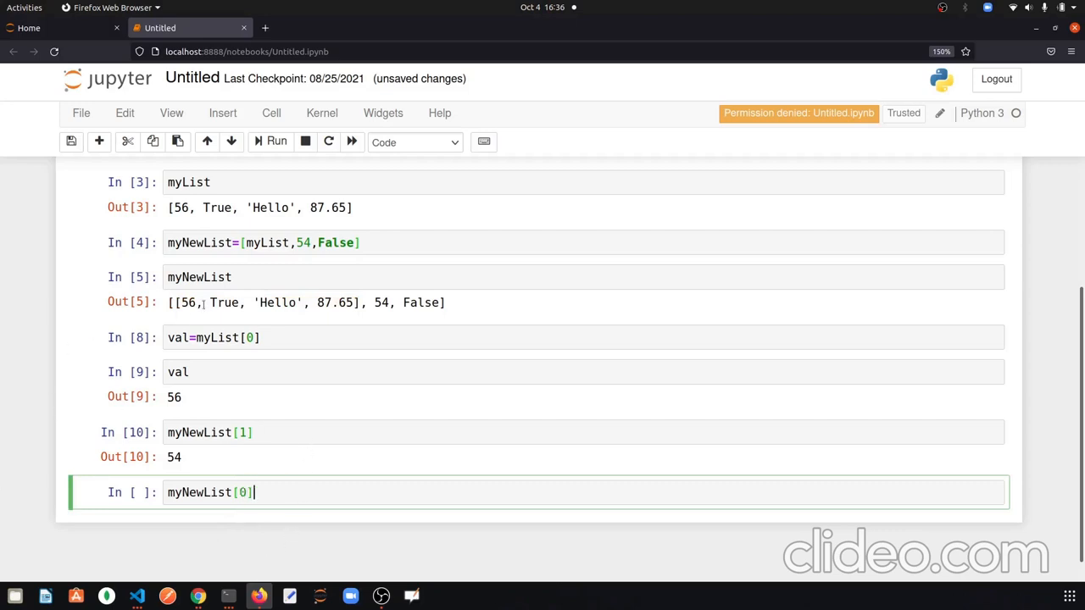
right_click(403, 303)
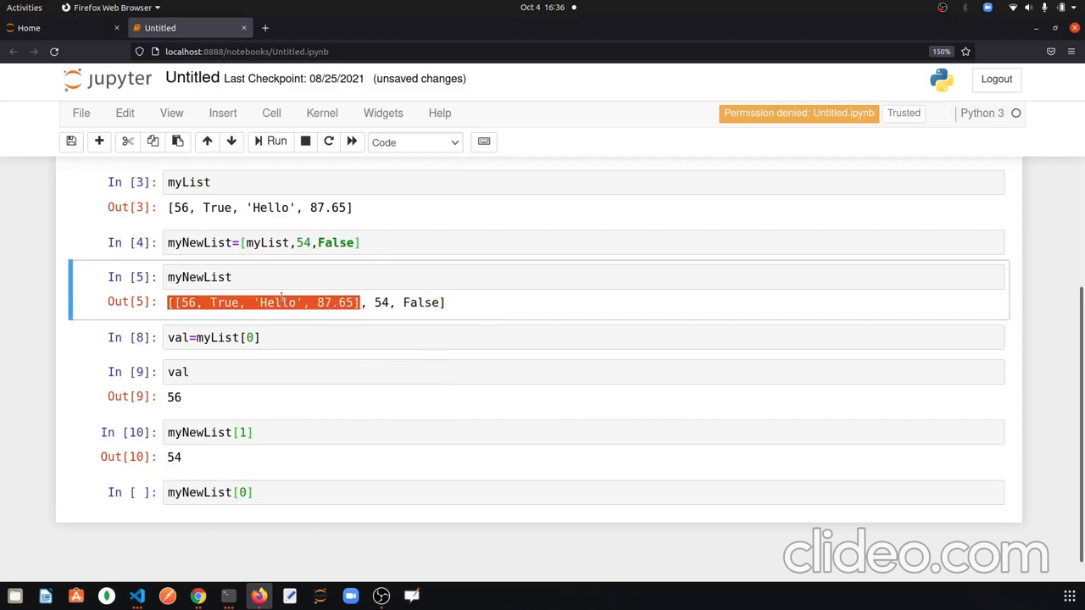
double_click(278, 303)
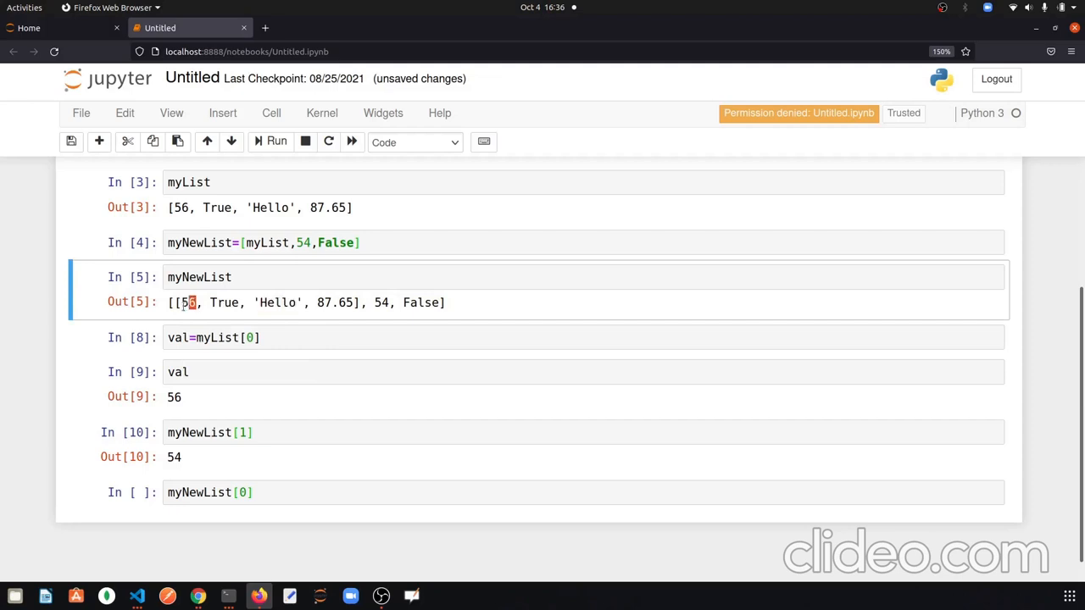
double_click(223, 303)
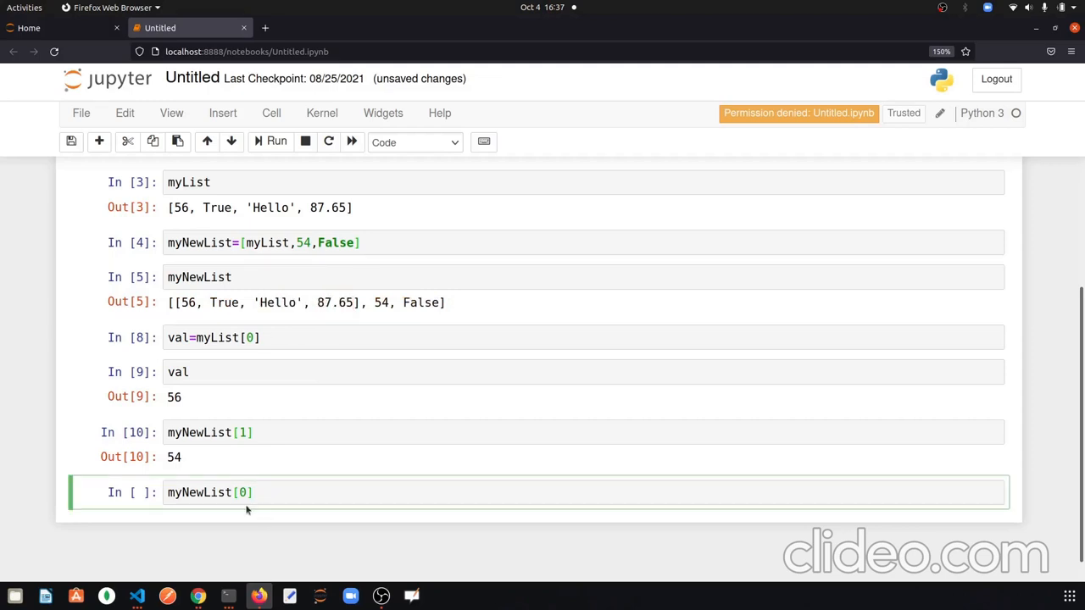
type("[]")
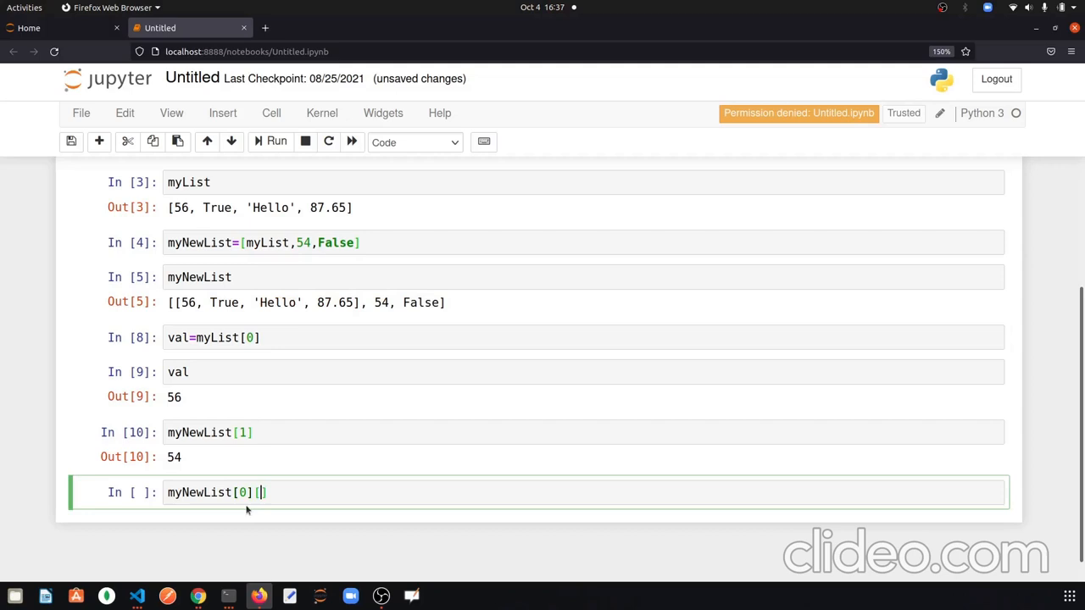
type("2")
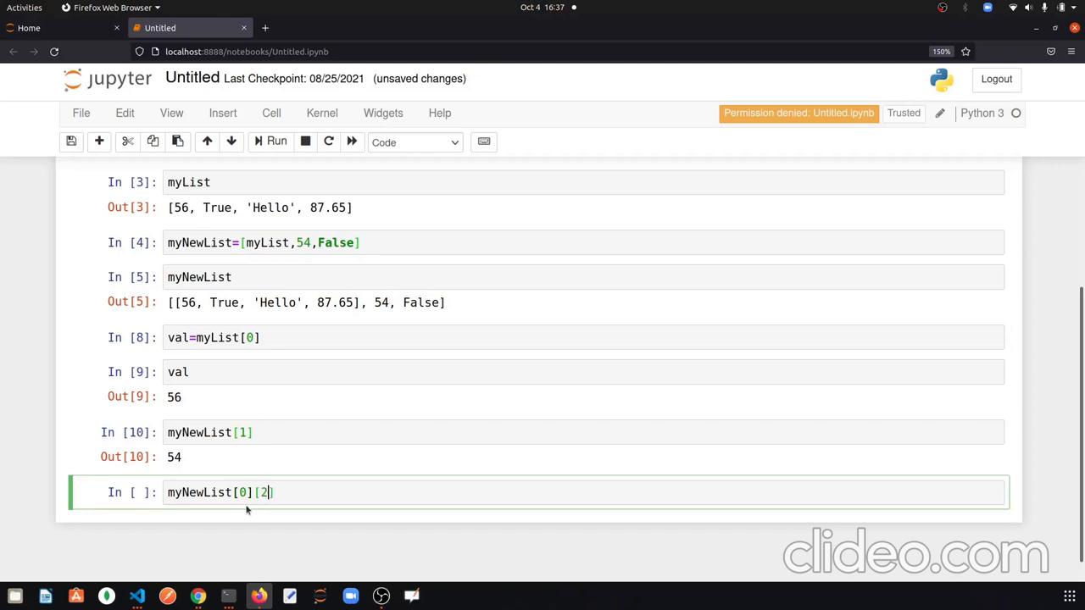